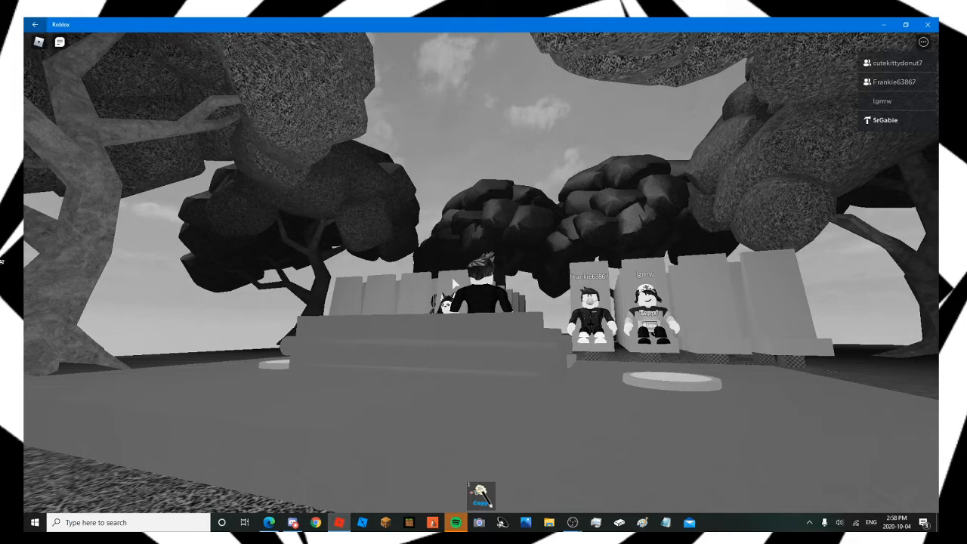
Step: Post '1 MINUTE!!!' in the funeral server's #general chat
{"action": "left_click", "coordinate": [291, 523]}
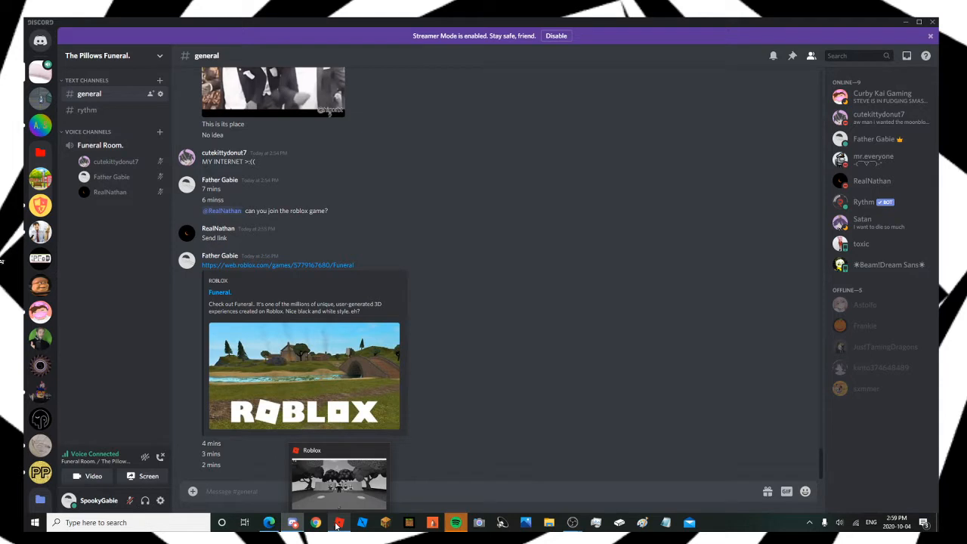
{"action": "type", "text": "1 MINUT"}
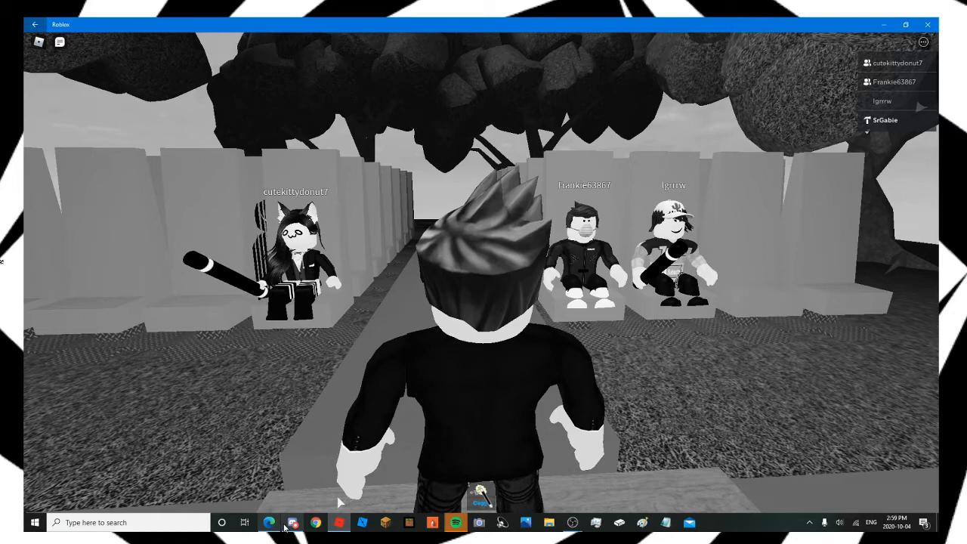
Step: Check the #rythm and #general channels, then bring up the funeral script page
{"action": "left_click", "coordinate": [291, 522]}
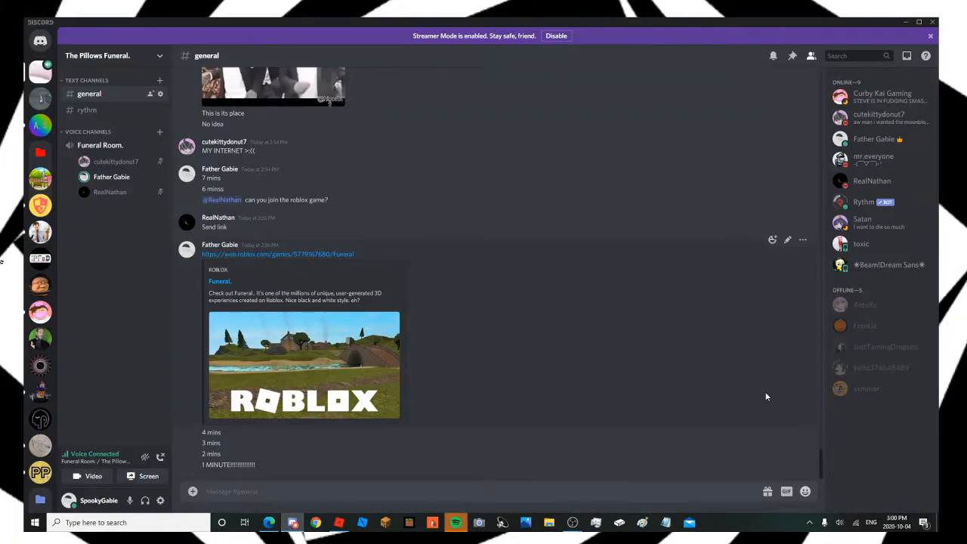
{"action": "mouse_move", "coordinate": [163, 159]}
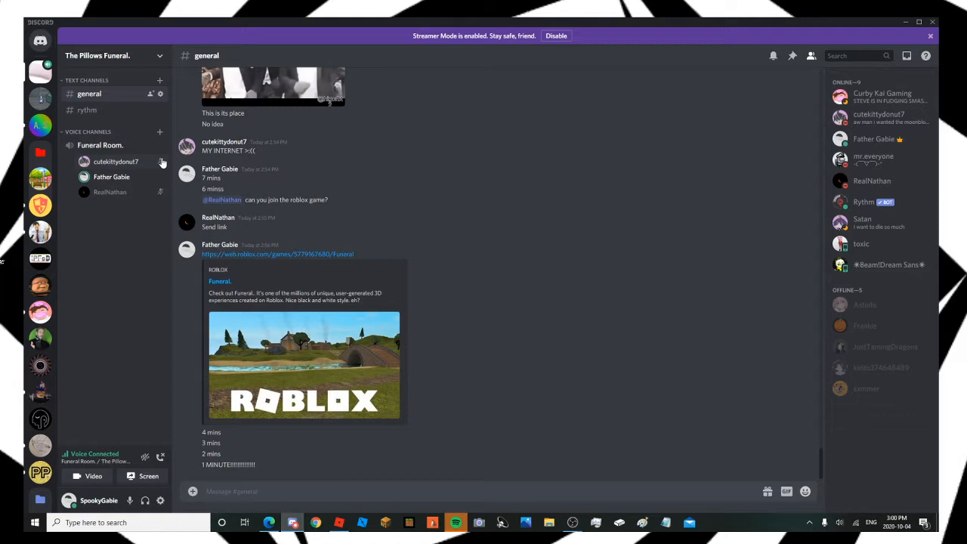
{"action": "left_click", "coordinate": [88, 109]}
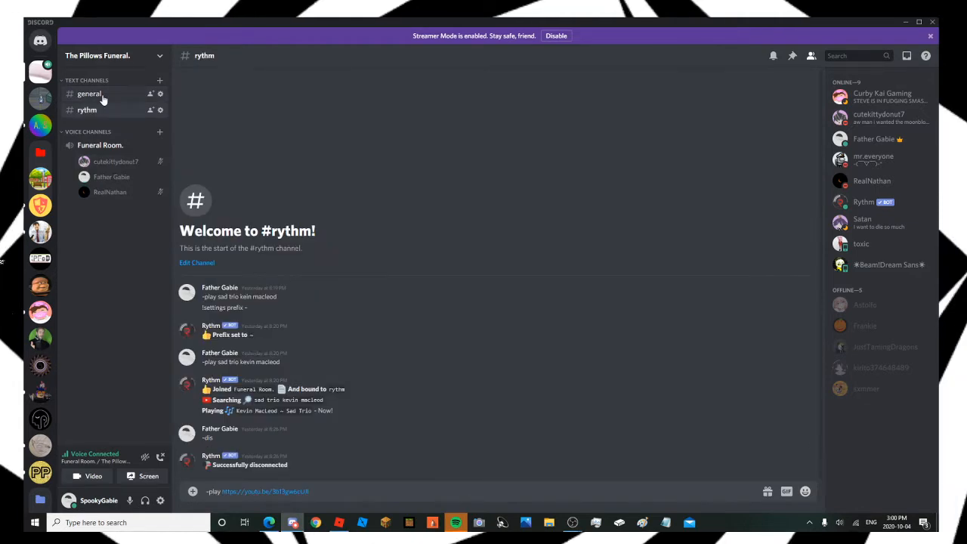
{"action": "left_click", "coordinate": [89, 93]}
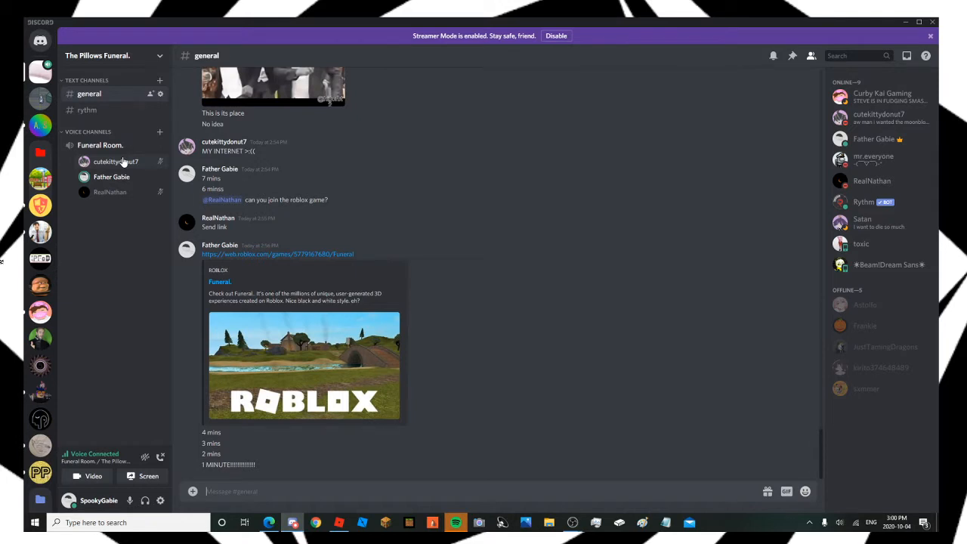
{"action": "left_click", "coordinate": [87, 109]}
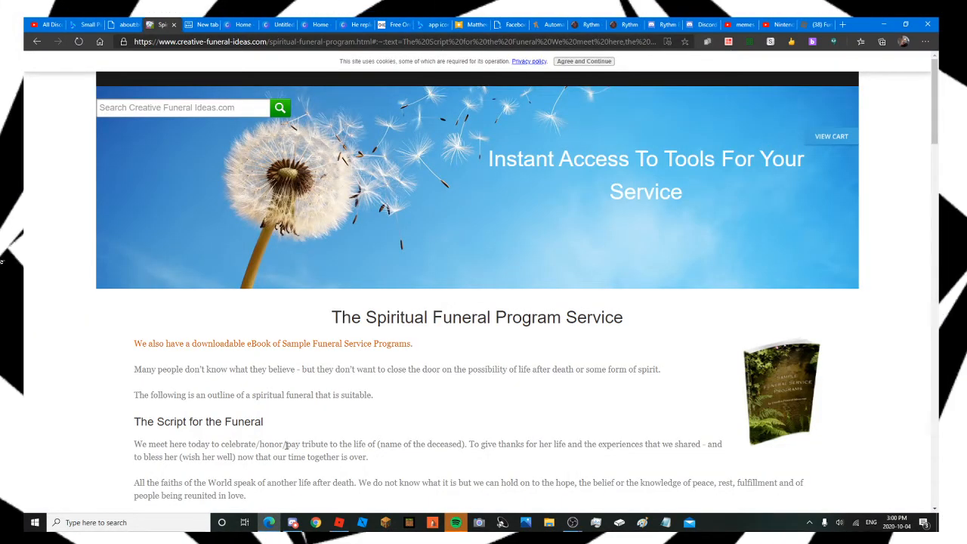
Step: Paste the Nintendo DSi music link with '-play' into #rythm, twice
{"action": "left_click", "coordinate": [289, 524]}
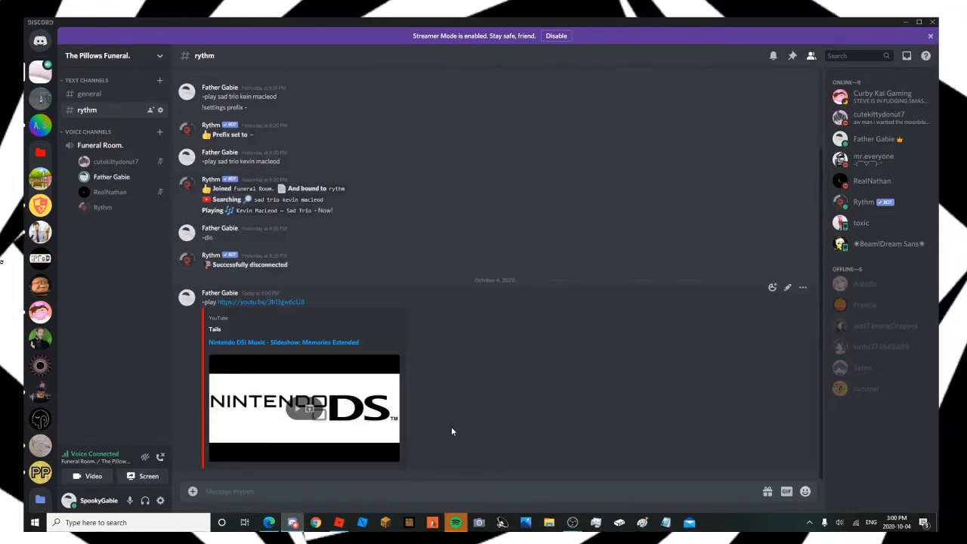
{"action": "mouse_move", "coordinate": [464, 434]}
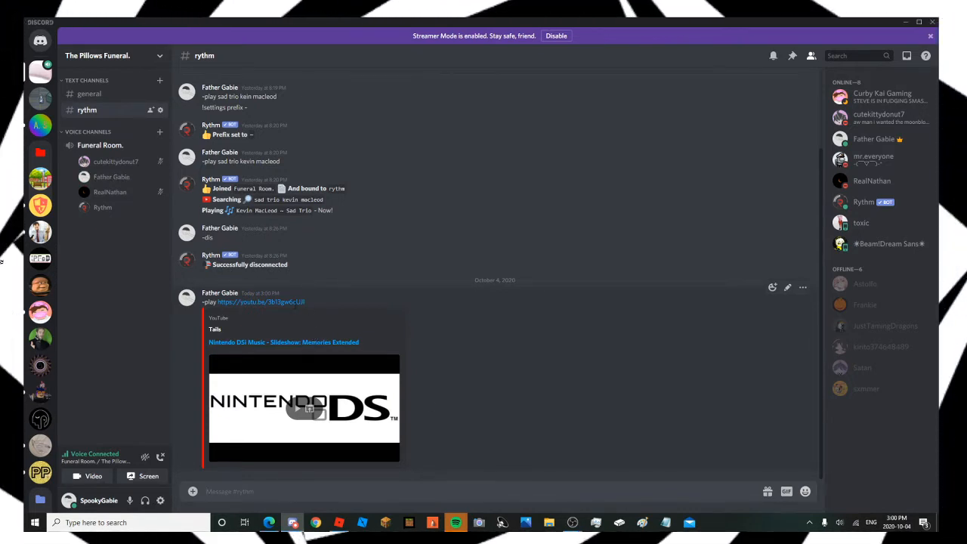
{"action": "right_click", "coordinate": [250, 302]}
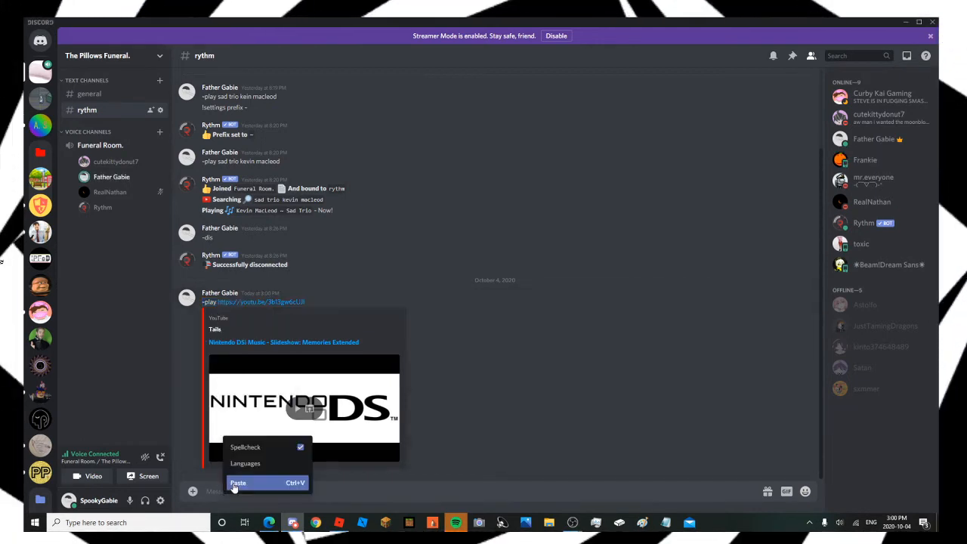
{"action": "left_click", "coordinate": [238, 482]}
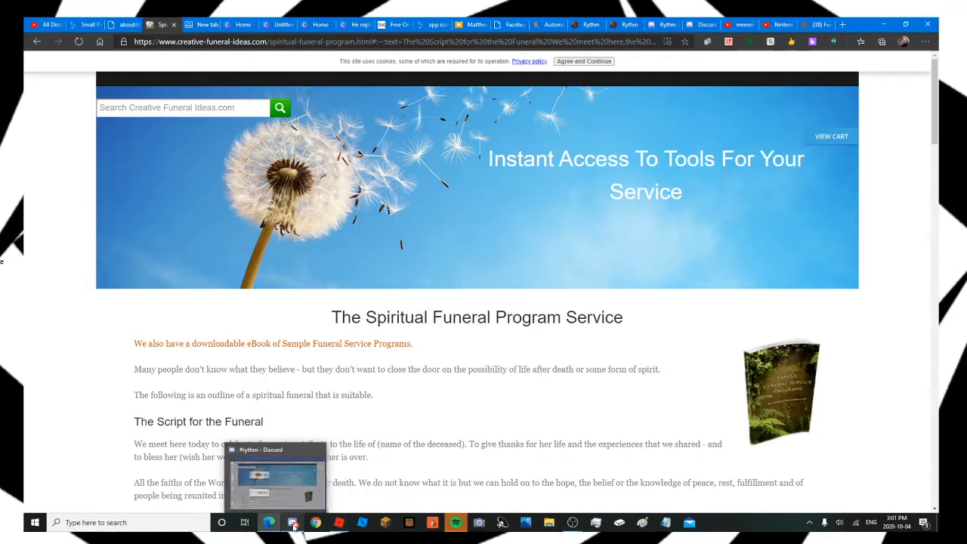
{"action": "left_click", "coordinate": [291, 522]}
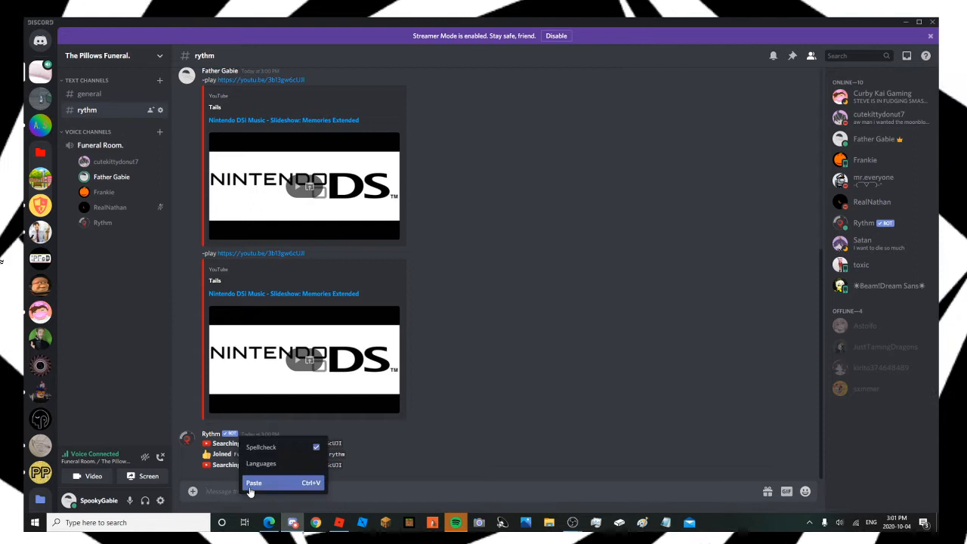
{"action": "left_click", "coordinate": [254, 482]}
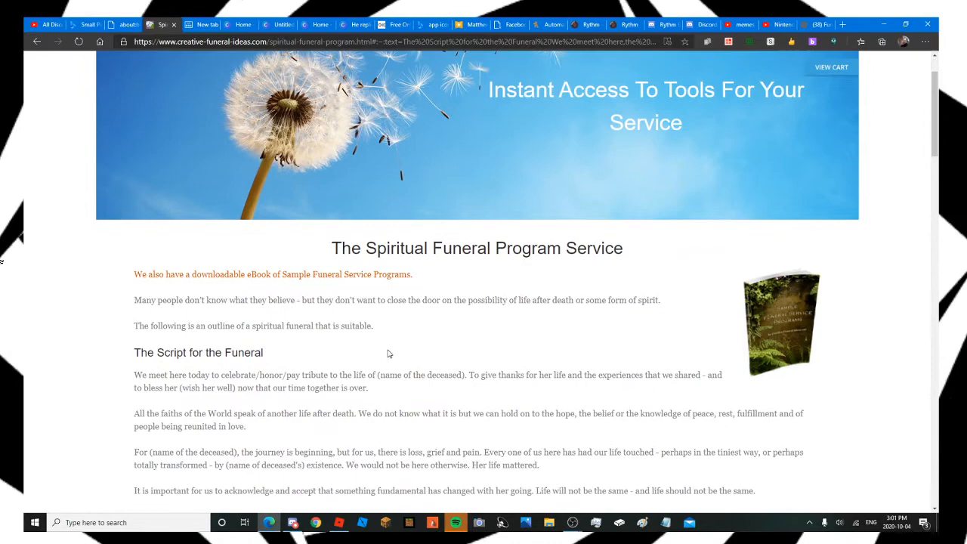
{"action": "mouse_move", "coordinate": [385, 353]}
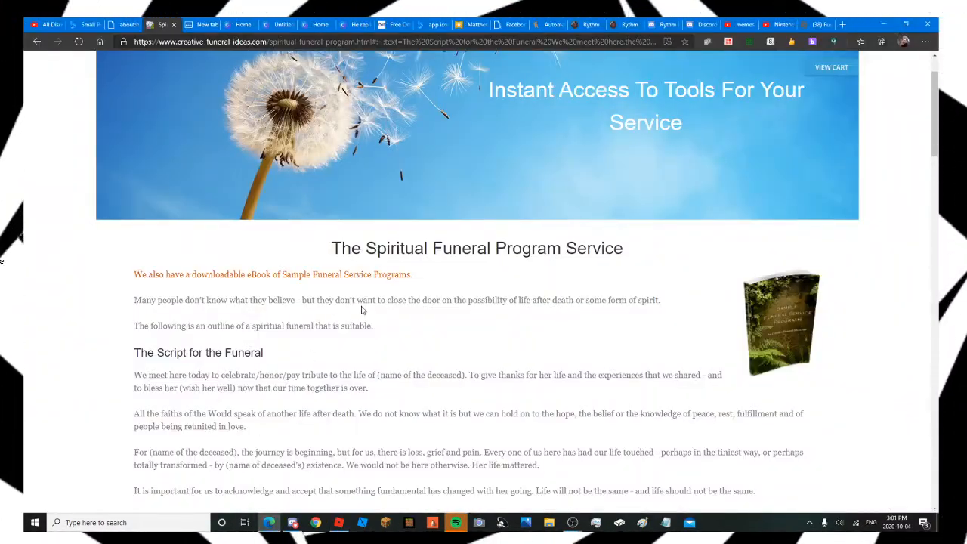
{"action": "mouse_move", "coordinate": [589, 373]}
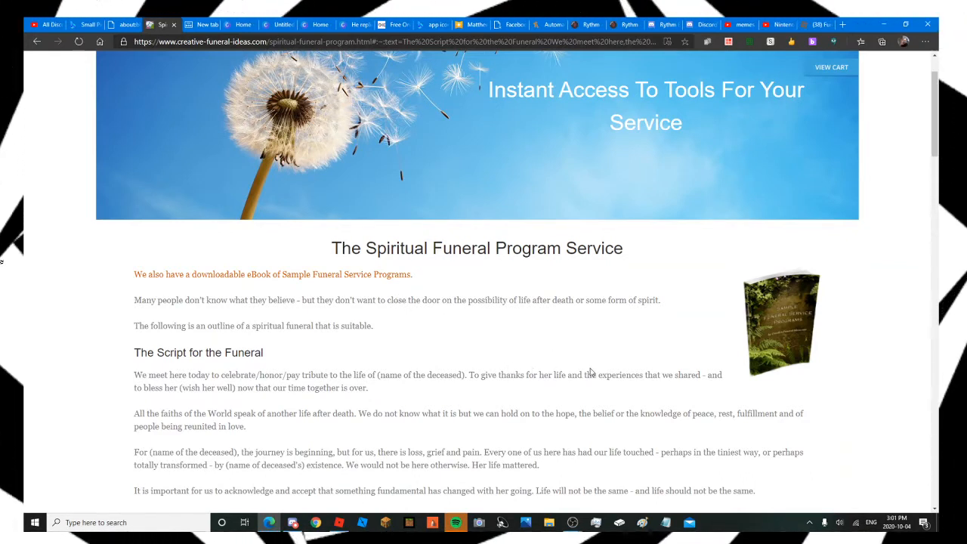
{"action": "mouse_move", "coordinate": [654, 333]}
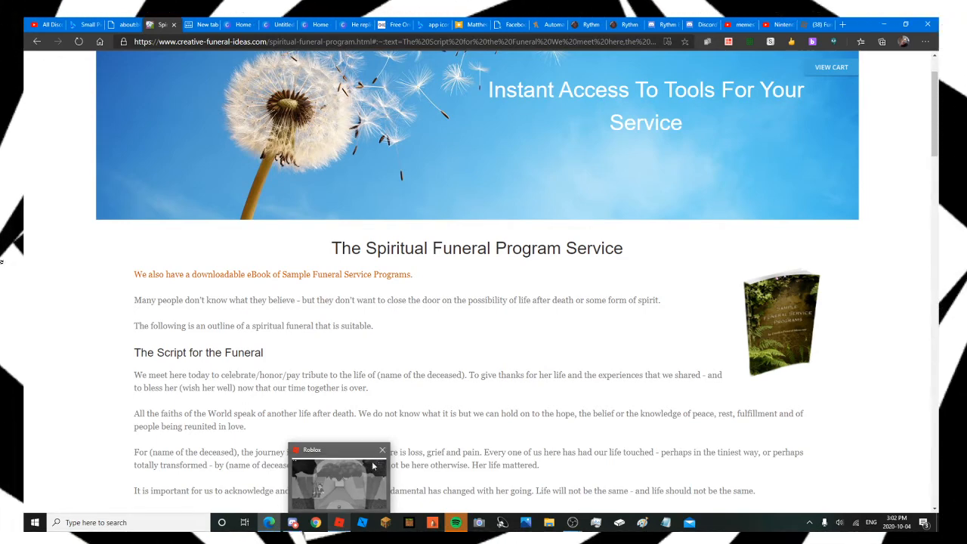
Step: Read the script down to Contemplation and turn Rythm's user volume to minimum
{"action": "left_click", "coordinate": [382, 450]}
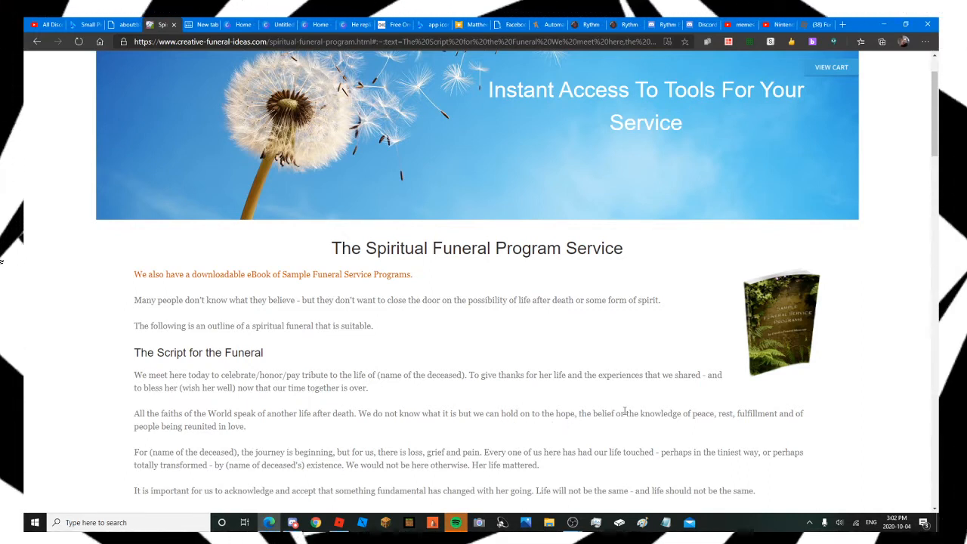
{"action": "mouse_move", "coordinate": [699, 392]}
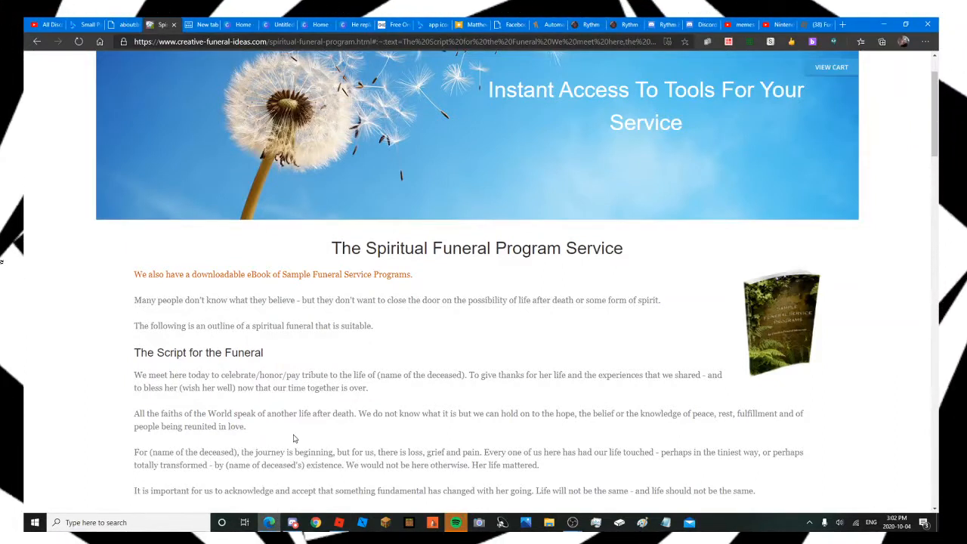
{"action": "mouse_move", "coordinate": [346, 427]}
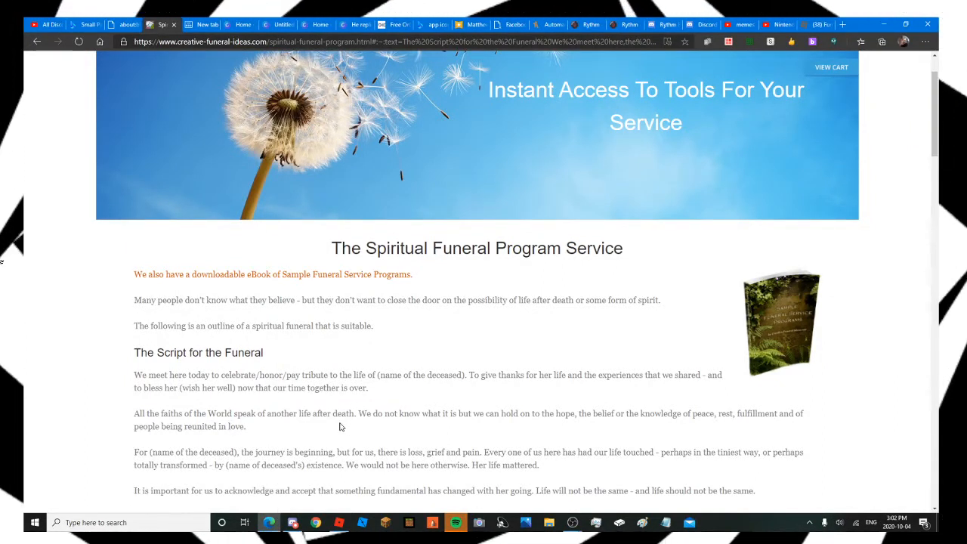
{"action": "mouse_move", "coordinate": [527, 438]}
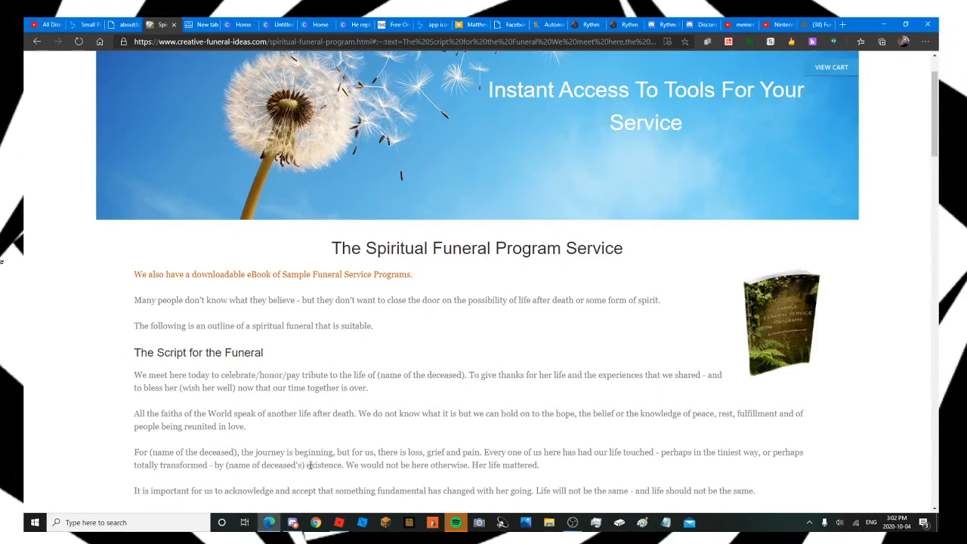
{"action": "mouse_move", "coordinate": [494, 463]}
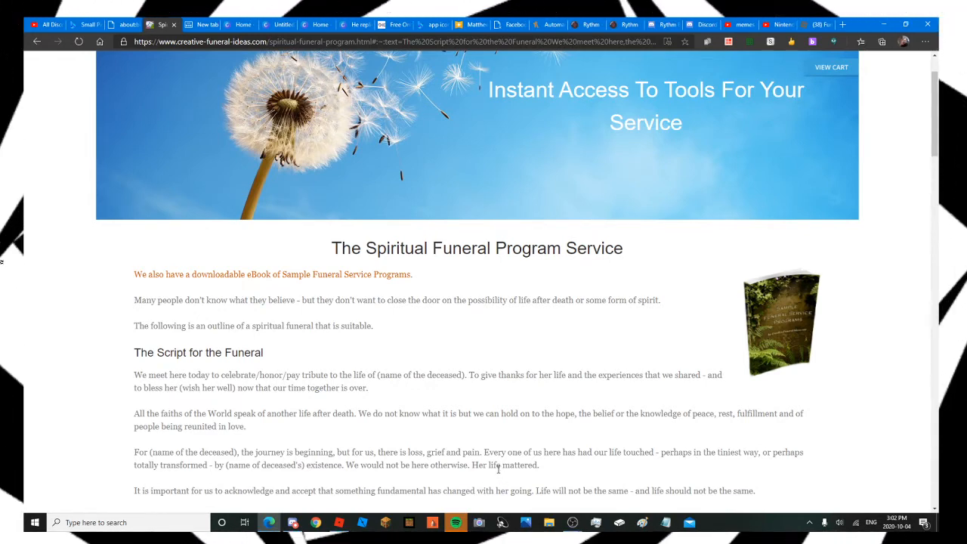
{"action": "scroll", "scroll_direction": "down", "scroll_amount": 3}
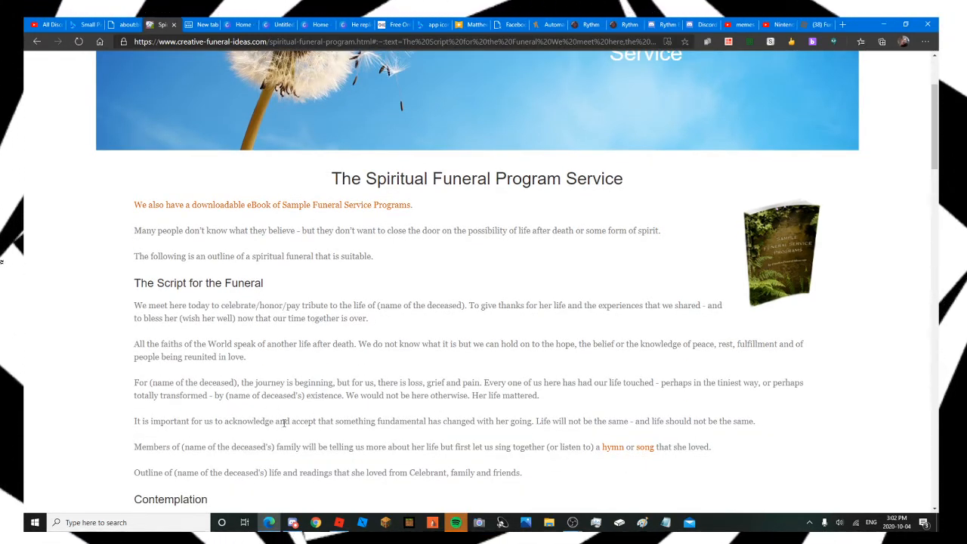
{"action": "mouse_move", "coordinate": [436, 433]}
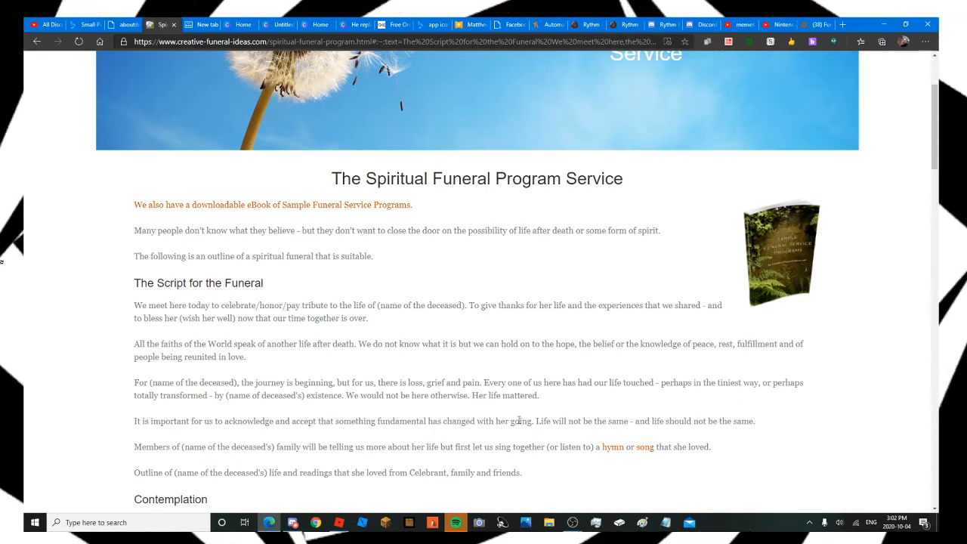
{"action": "mouse_move", "coordinate": [563, 420]}
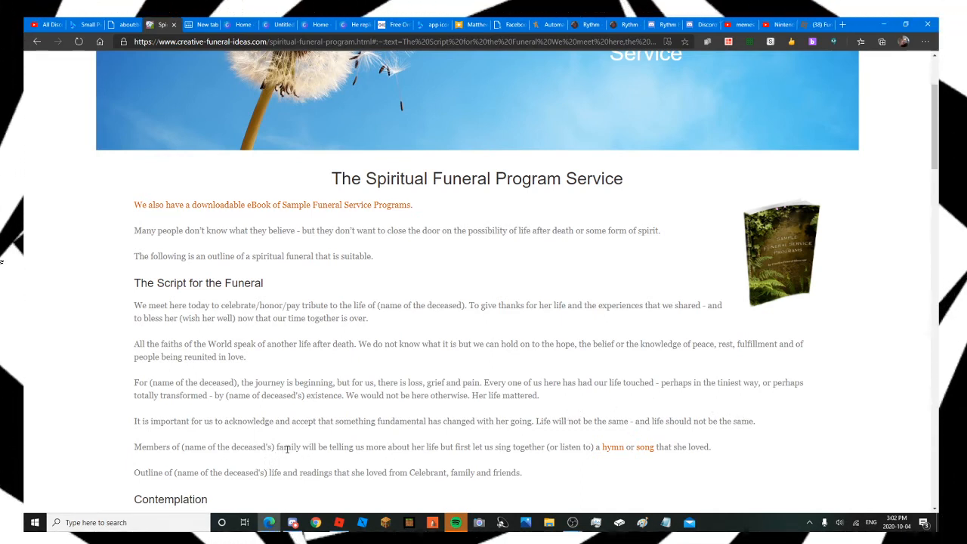
{"action": "mouse_move", "coordinate": [422, 451]}
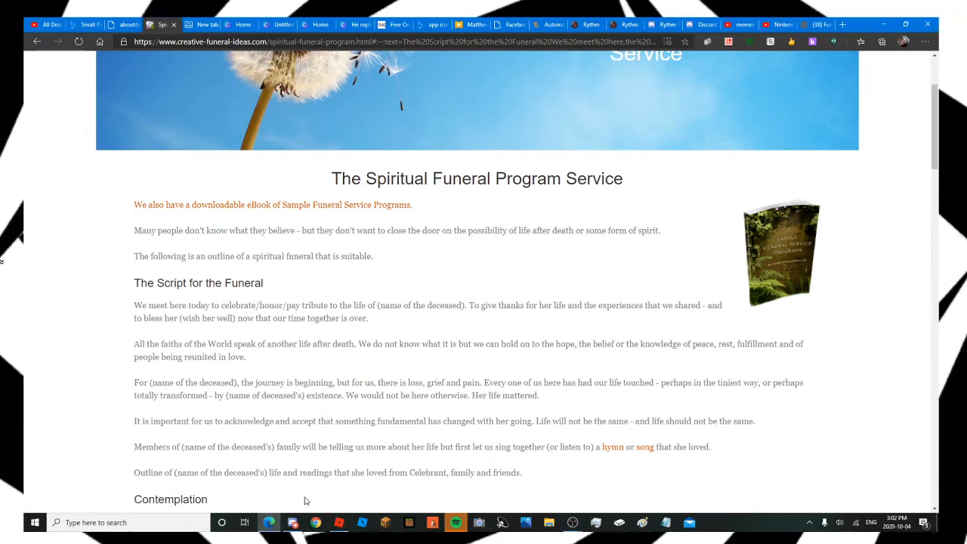
{"action": "left_click", "coordinate": [287, 522]}
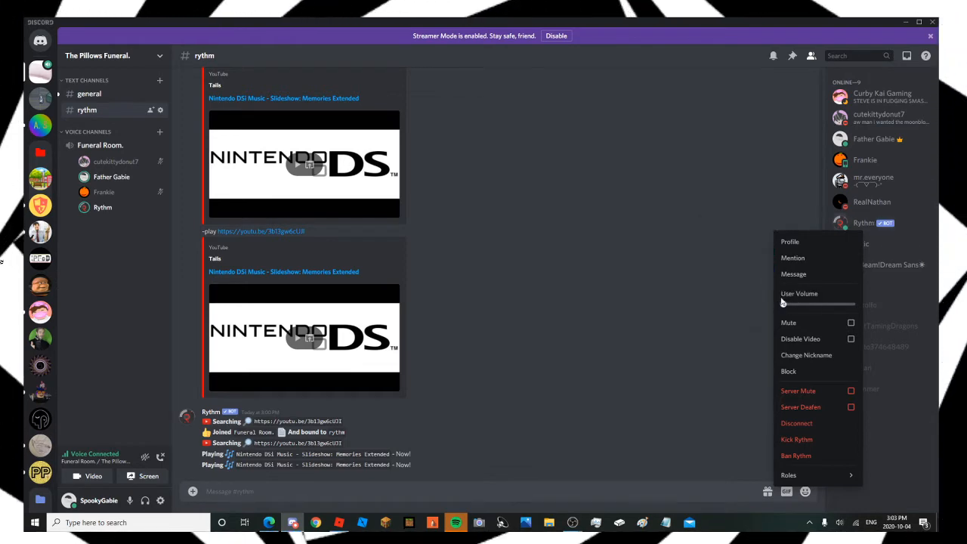
Step: Check the Roblox game, then open the Rythm bot's options in Discord
{"action": "left_click", "coordinate": [851, 322]}
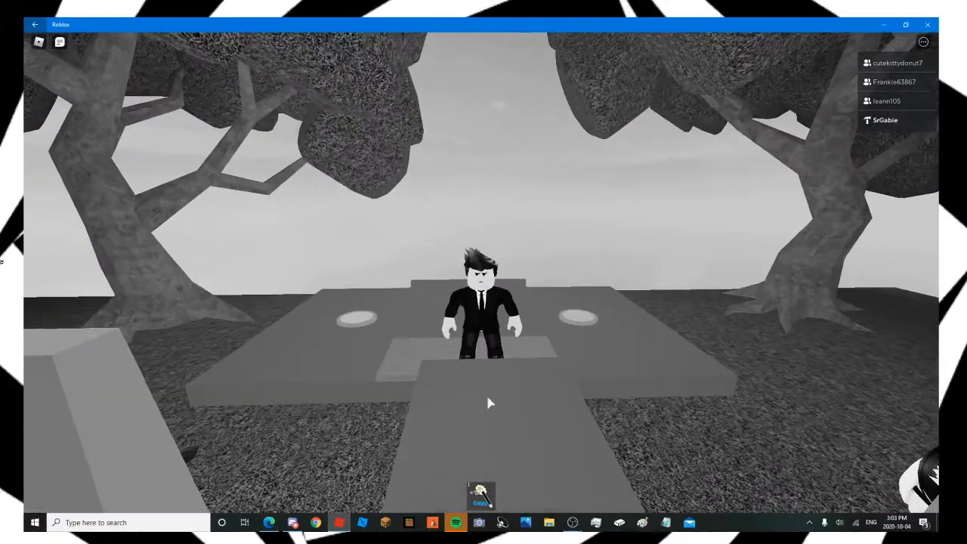
{"action": "left_click", "coordinate": [292, 522]}
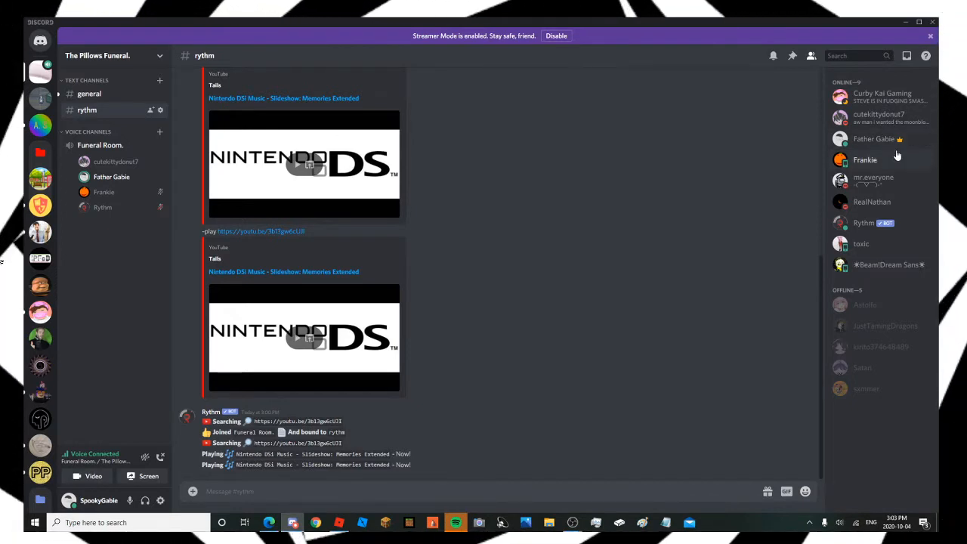
{"action": "left_click", "coordinate": [861, 222]}
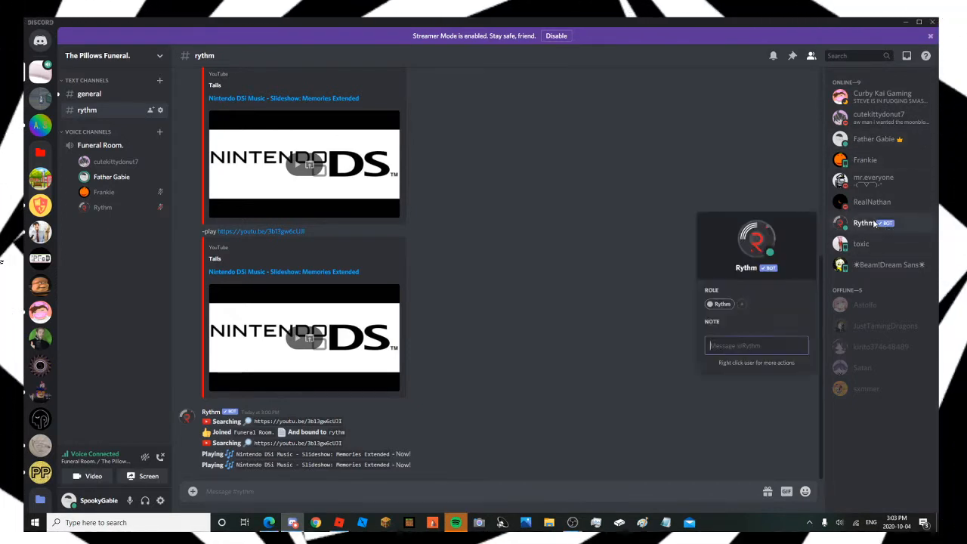
{"action": "right_click", "coordinate": [863, 222]}
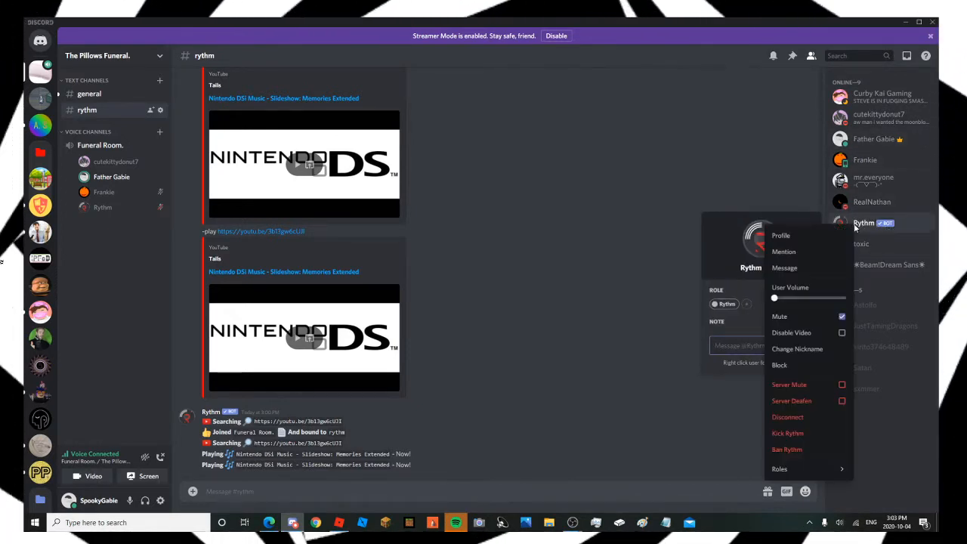
{"action": "mouse_move", "coordinate": [801, 315]}
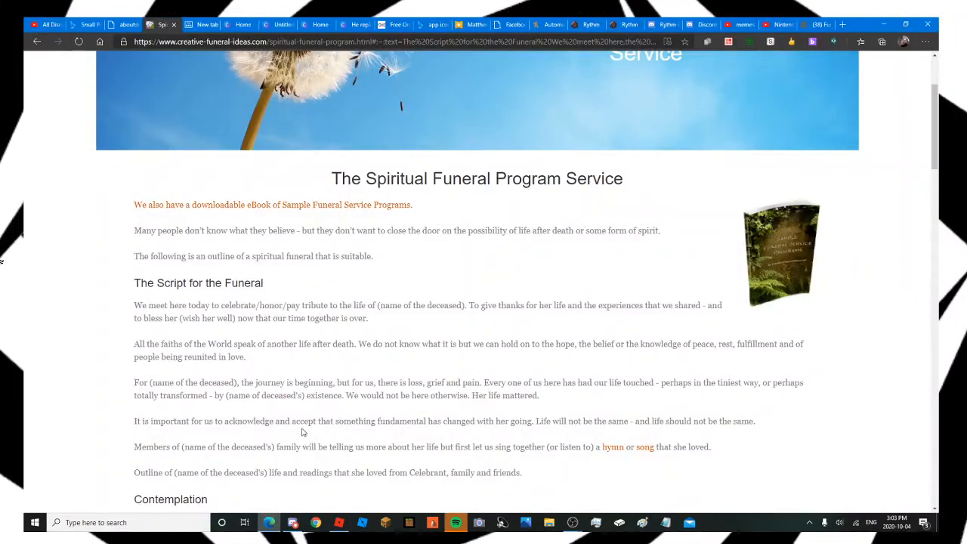
{"action": "mouse_move", "coordinate": [301, 420]}
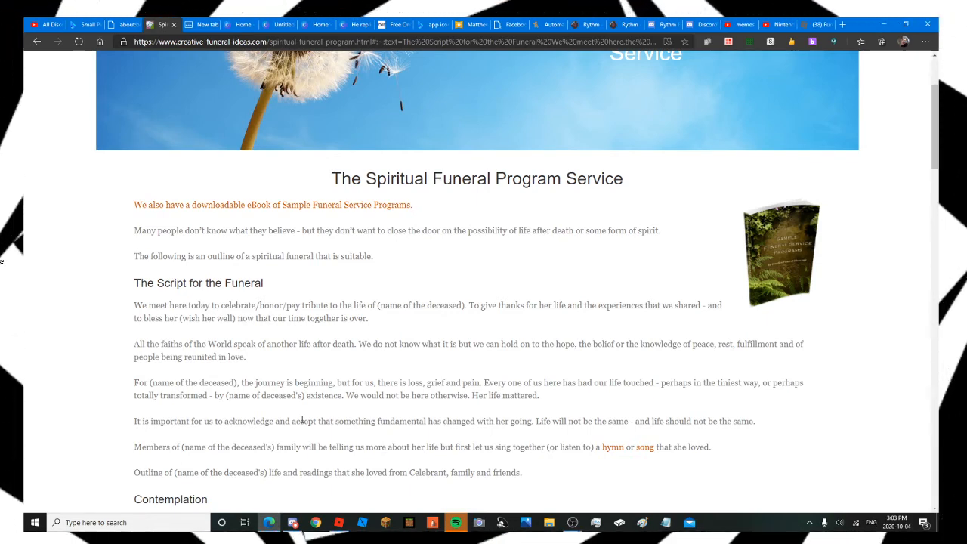
{"action": "mouse_move", "coordinate": [343, 413]}
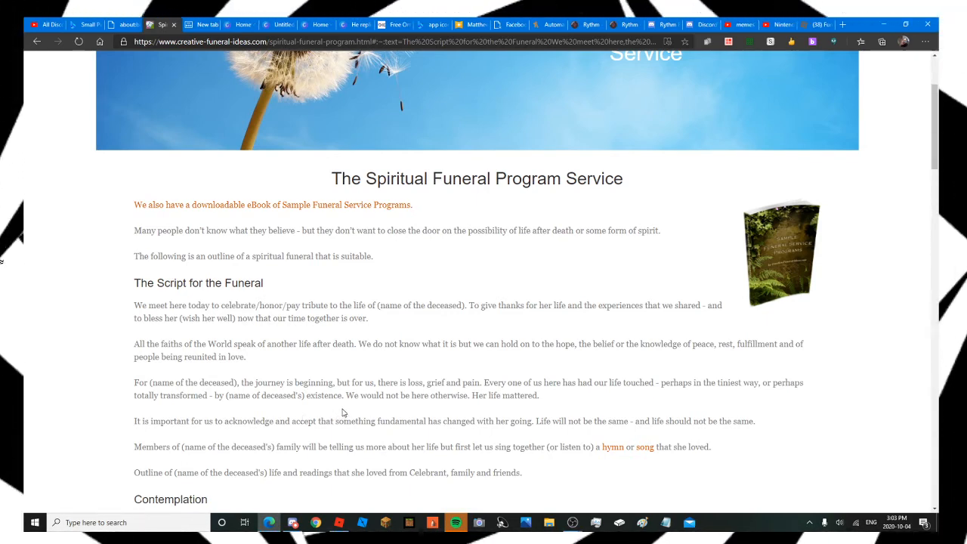
{"action": "scroll", "scroll_direction": "down", "scroll_amount": 3}
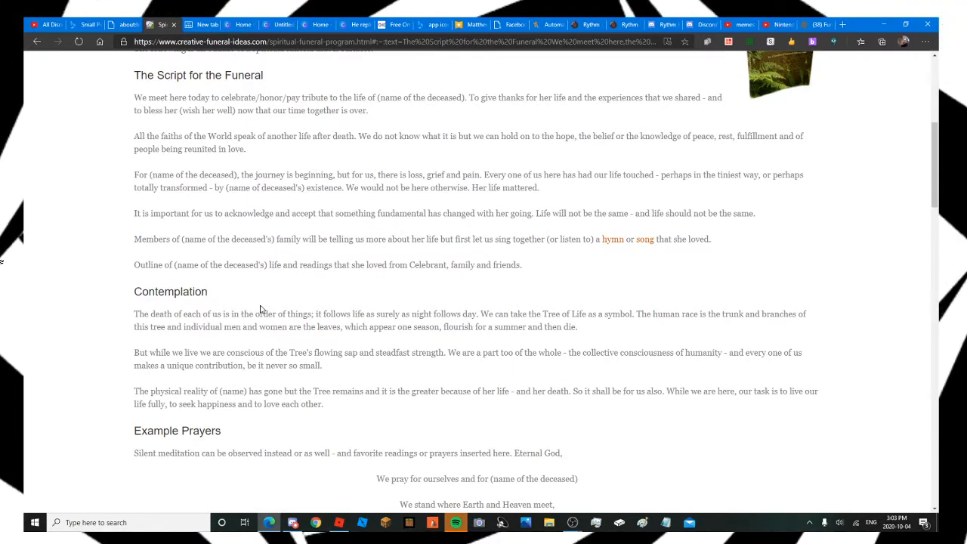
{"action": "mouse_move", "coordinate": [394, 276]}
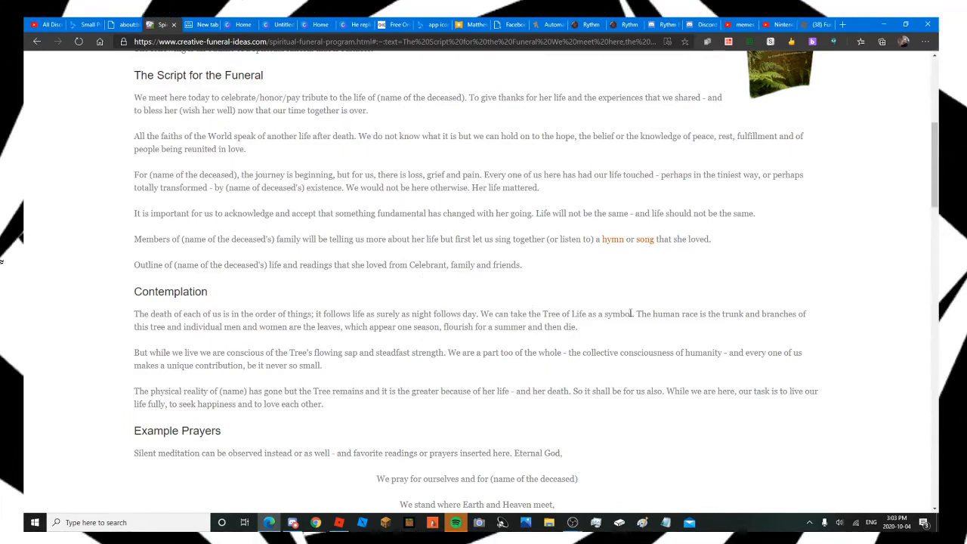
{"action": "mouse_move", "coordinate": [687, 299]}
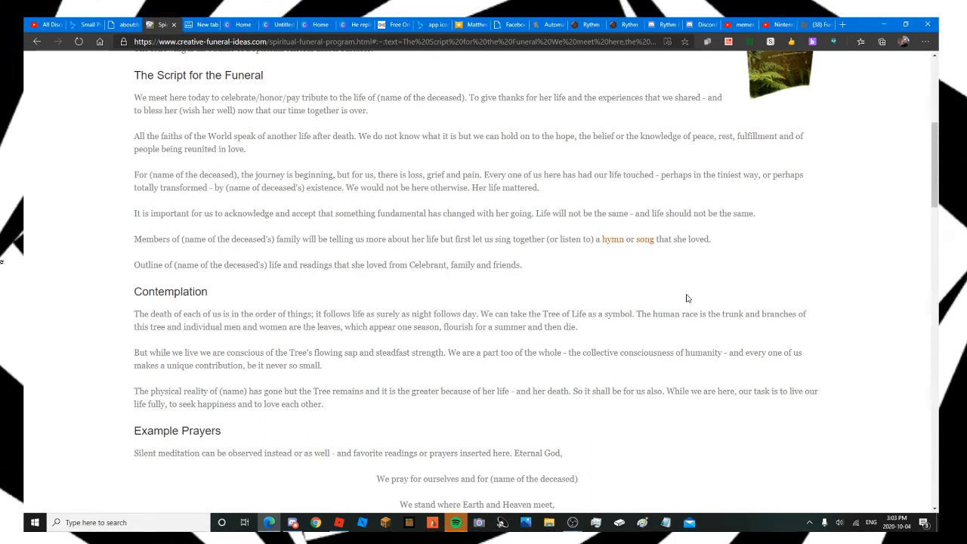
{"action": "mouse_move", "coordinate": [702, 294]}
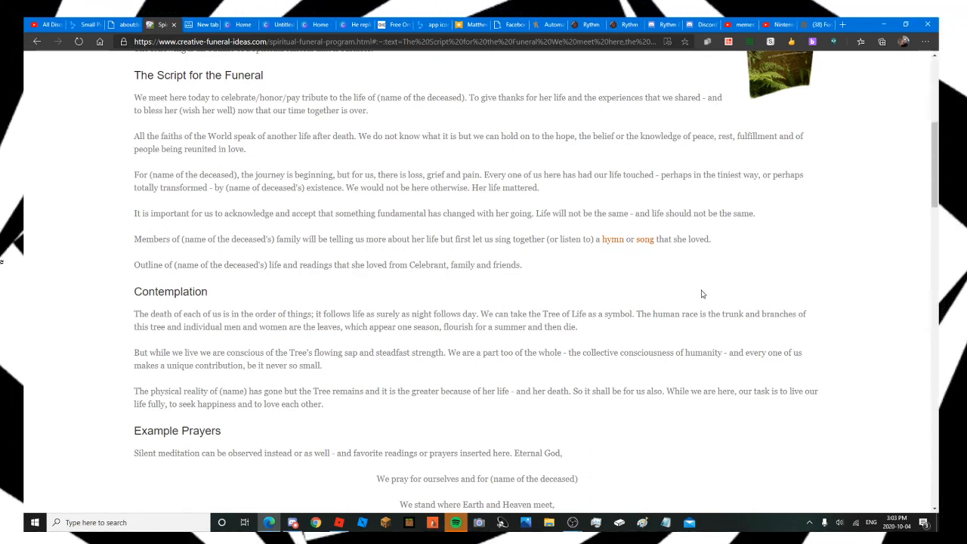
{"action": "mouse_move", "coordinate": [462, 327]}
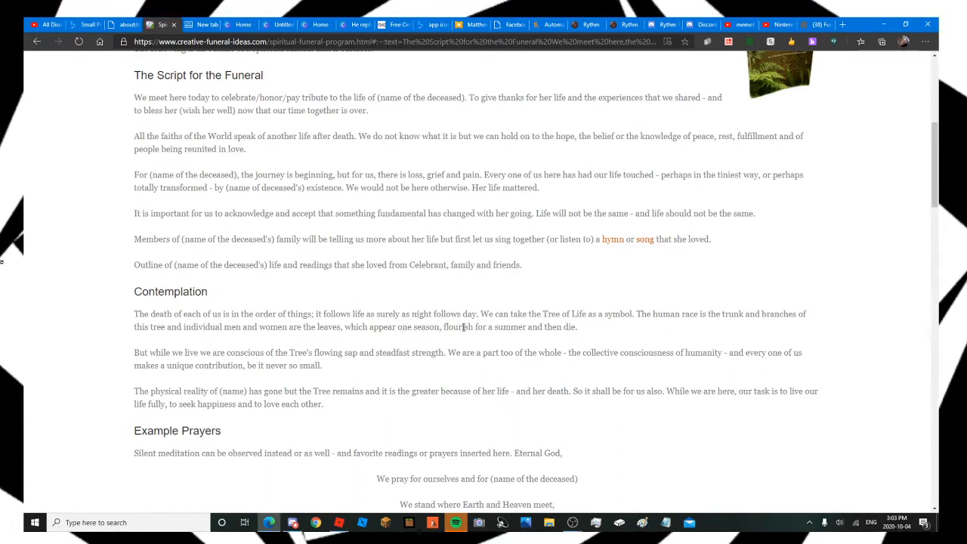
{"action": "mouse_move", "coordinate": [592, 335]}
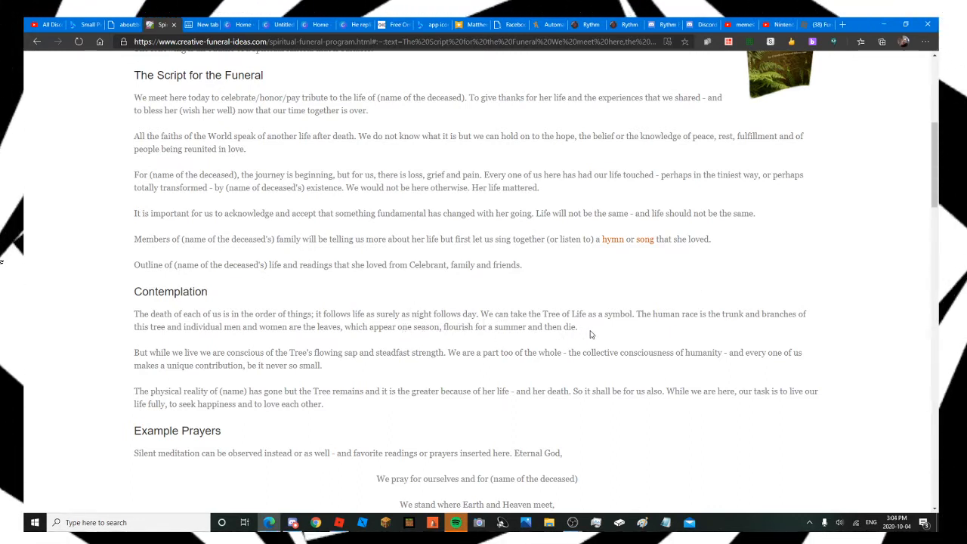
{"action": "mouse_move", "coordinate": [219, 344]}
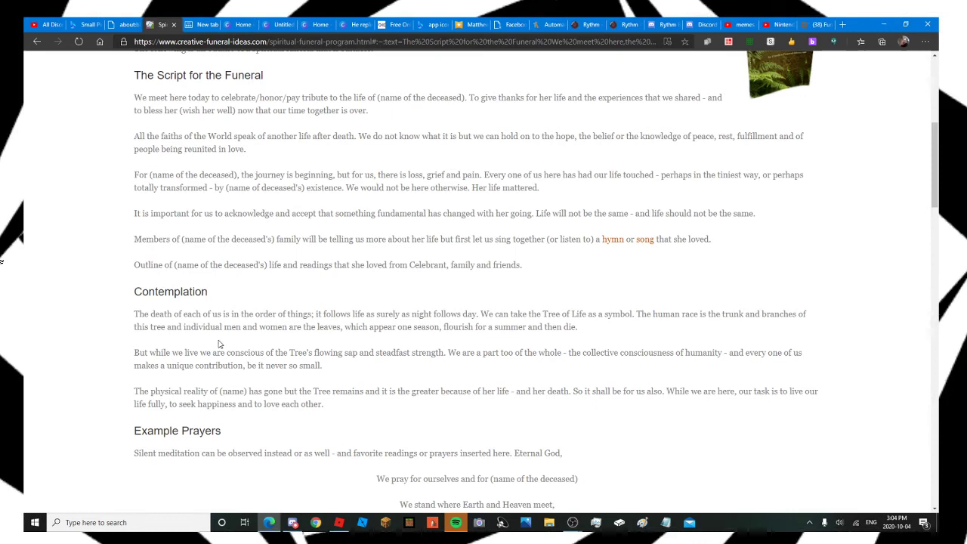
{"action": "mouse_move", "coordinate": [284, 343]}
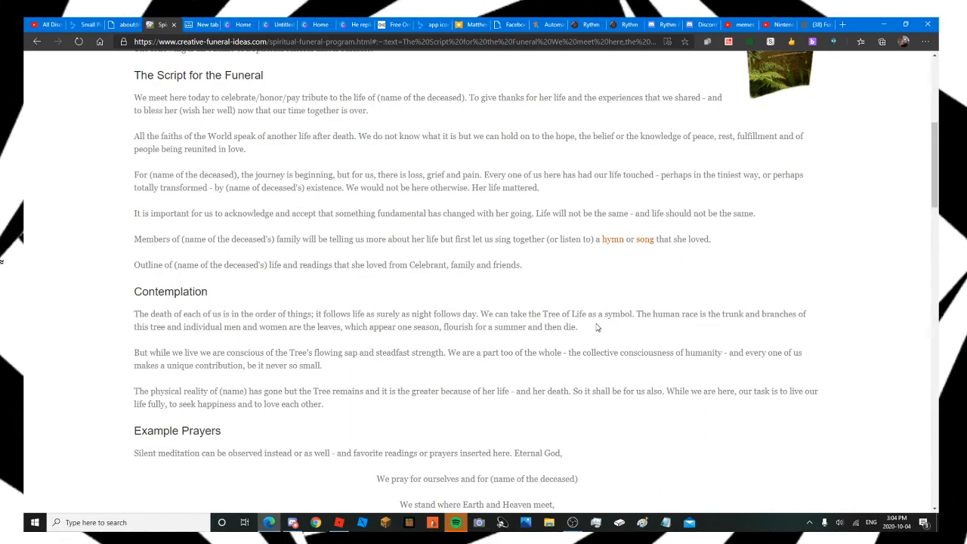
{"action": "mouse_move", "coordinate": [239, 379]}
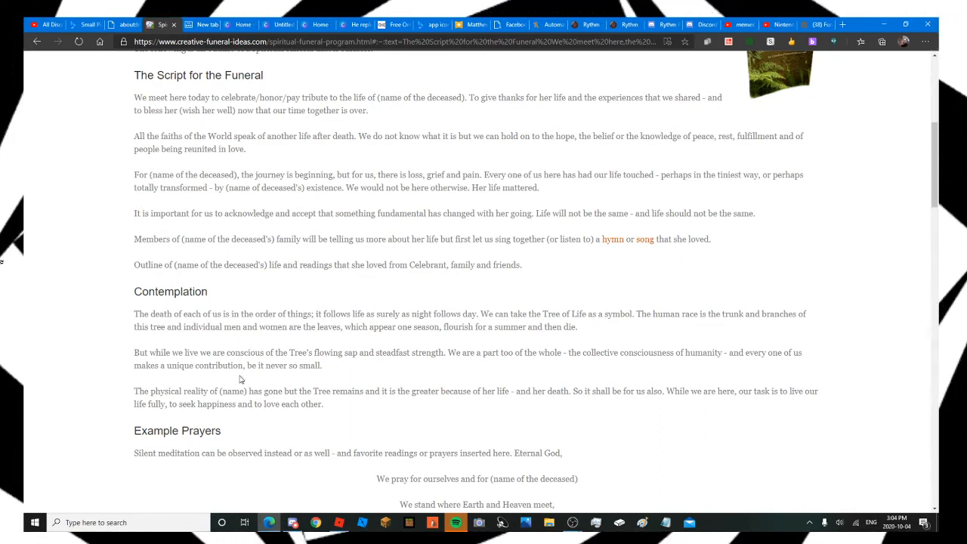
{"action": "mouse_move", "coordinate": [306, 378]}
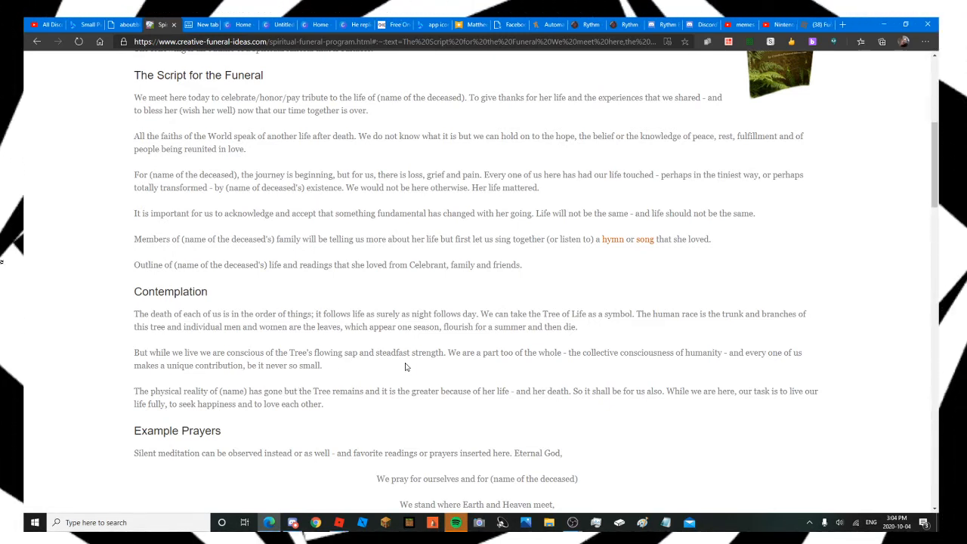
{"action": "mouse_move", "coordinate": [430, 366]}
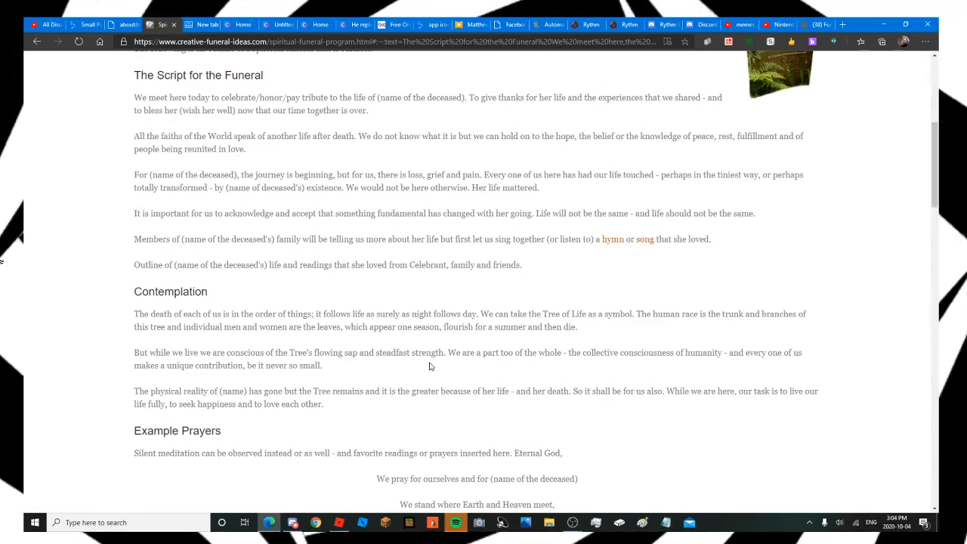
{"action": "mouse_move", "coordinate": [390, 401]}
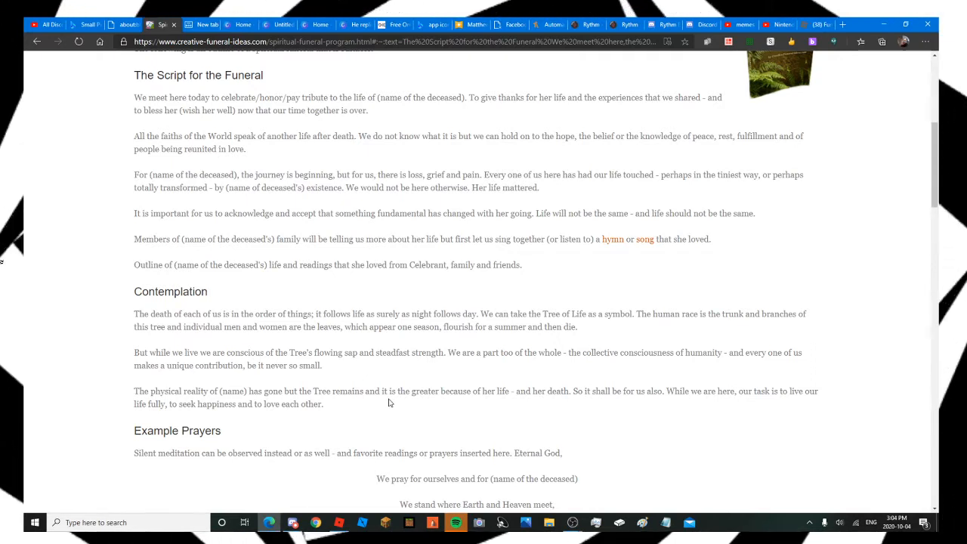
{"action": "mouse_move", "coordinate": [562, 384]}
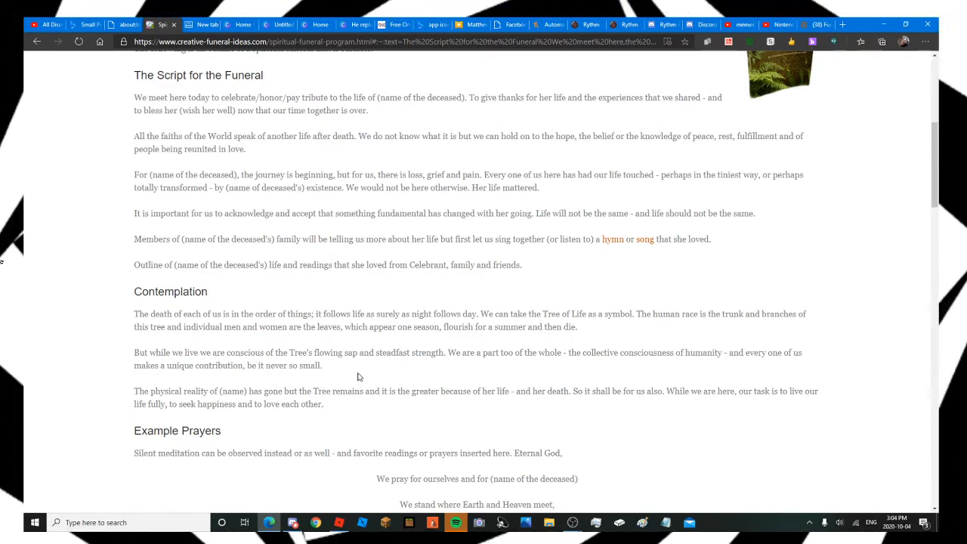
Step: Scroll the funeral script down to The Committal section
{"action": "scroll", "scroll_direction": "down", "scroll_amount": 3}
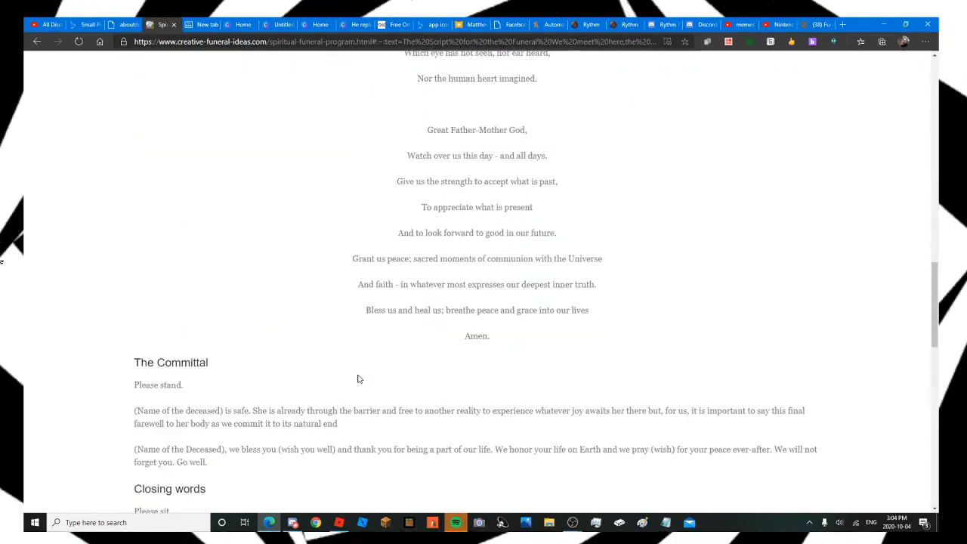
{"action": "scroll", "scroll_direction": "down", "scroll_amount": 3}
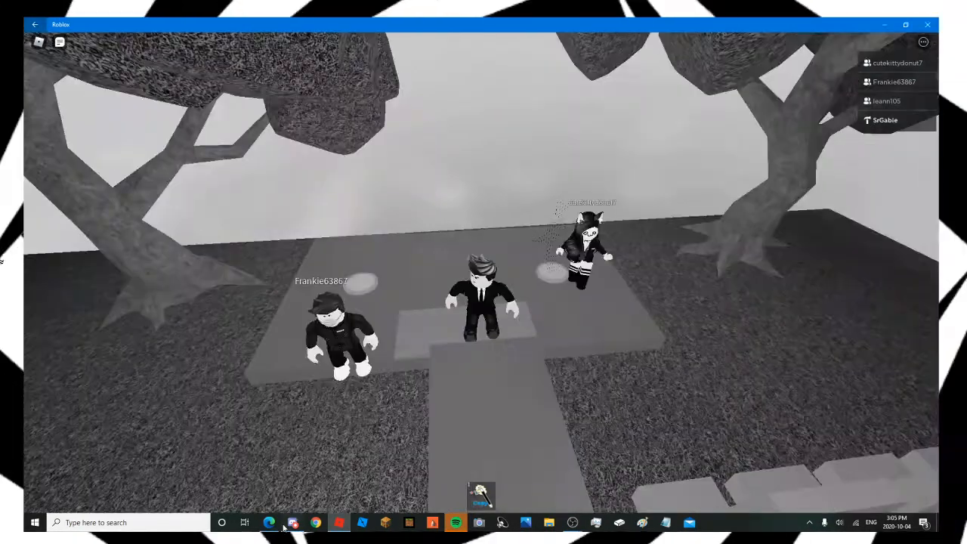
{"action": "left_click", "coordinate": [268, 523]}
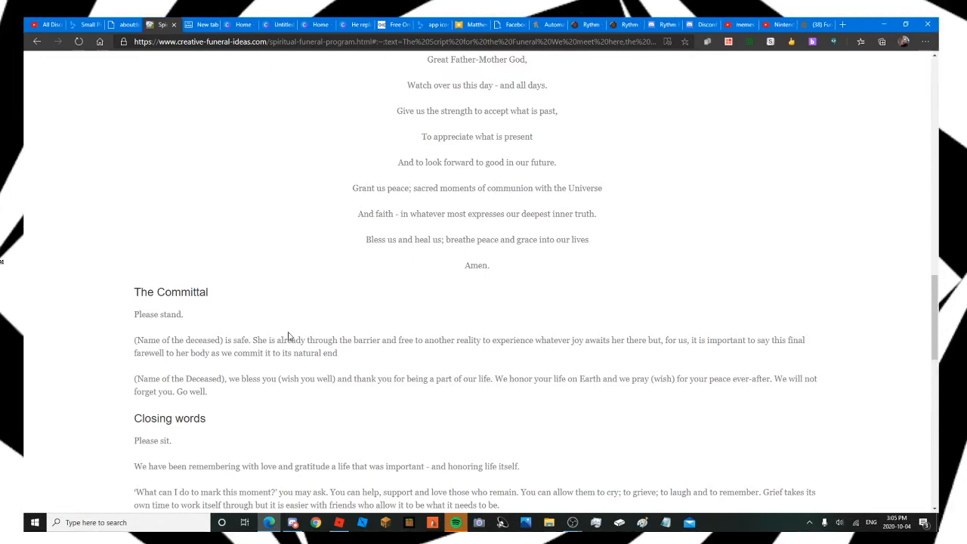
{"action": "mouse_move", "coordinate": [382, 297]}
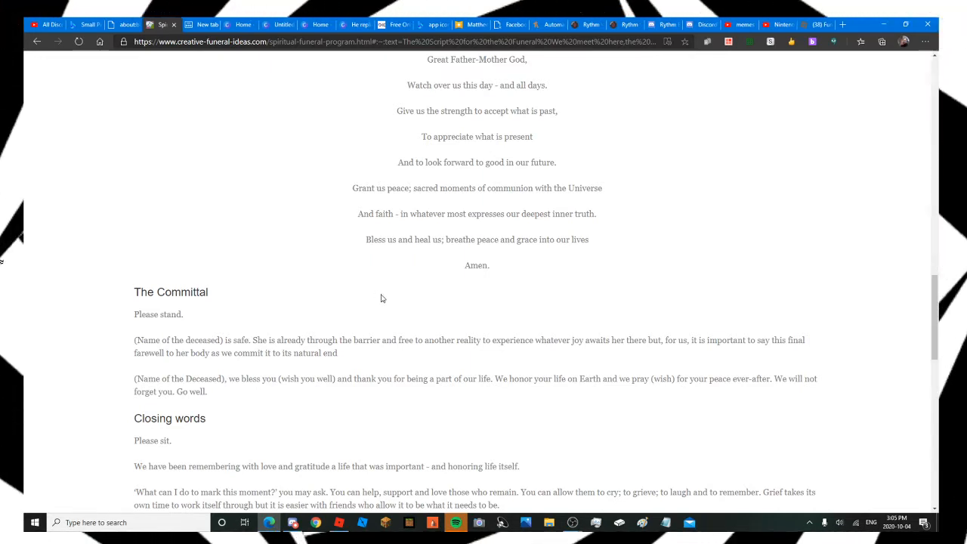
{"action": "mouse_move", "coordinate": [486, 336]}
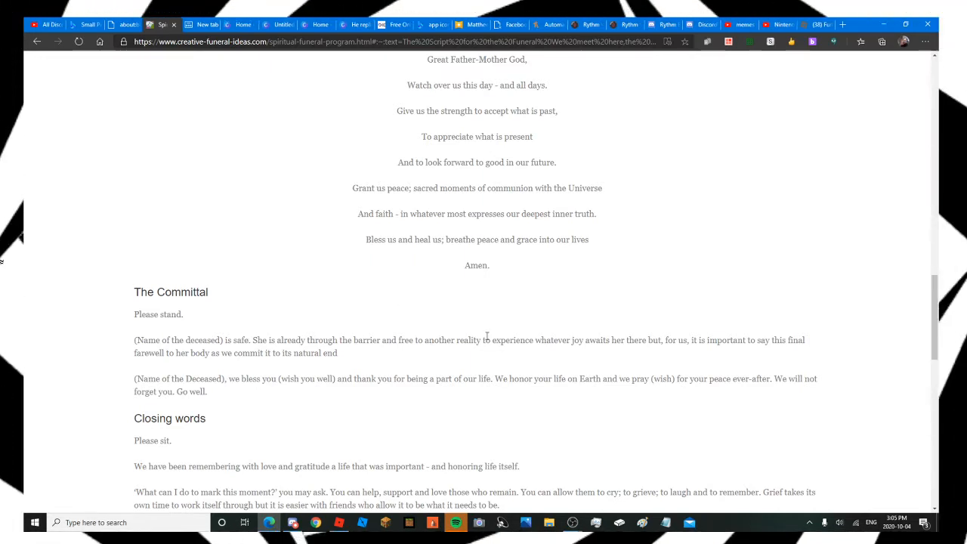
{"action": "mouse_move", "coordinate": [570, 340]}
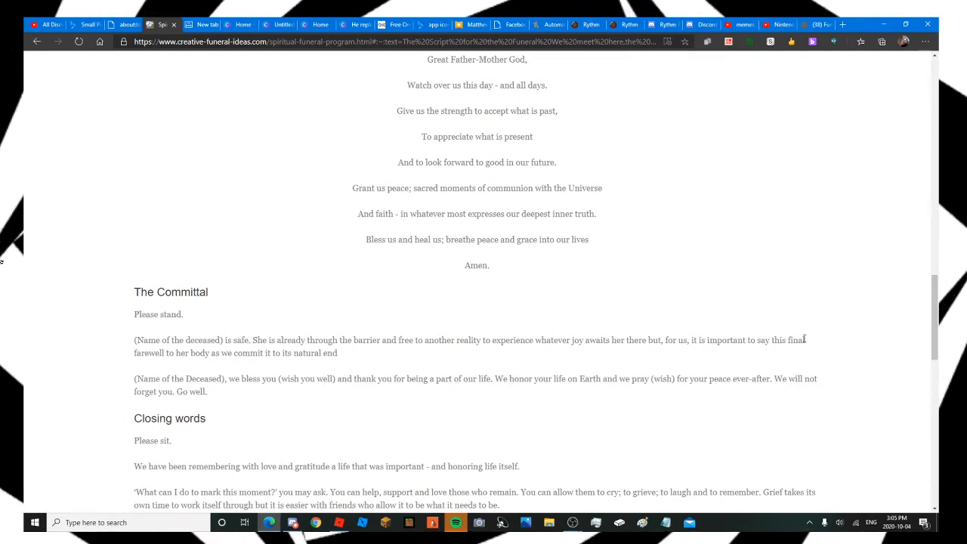
{"action": "mouse_move", "coordinate": [204, 350]}
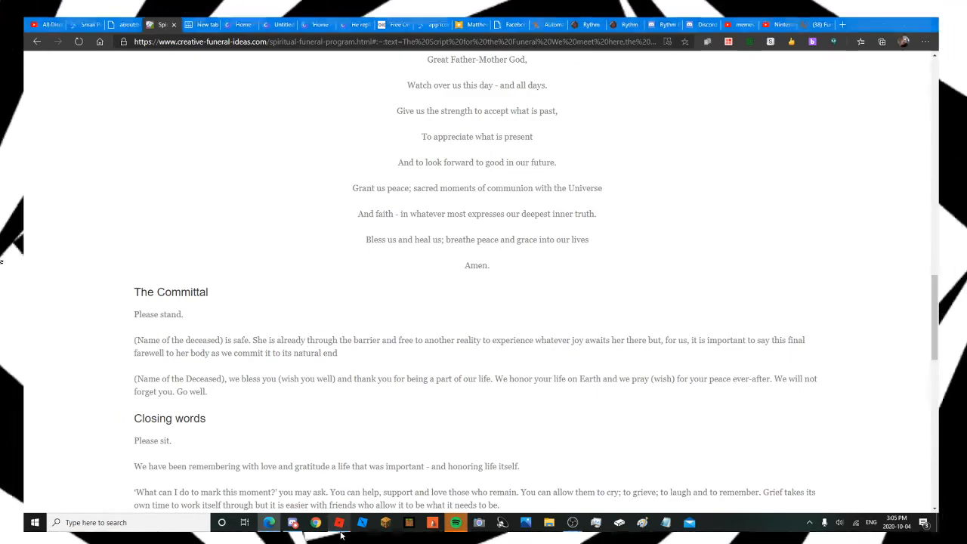
{"action": "left_click", "coordinate": [322, 522]}
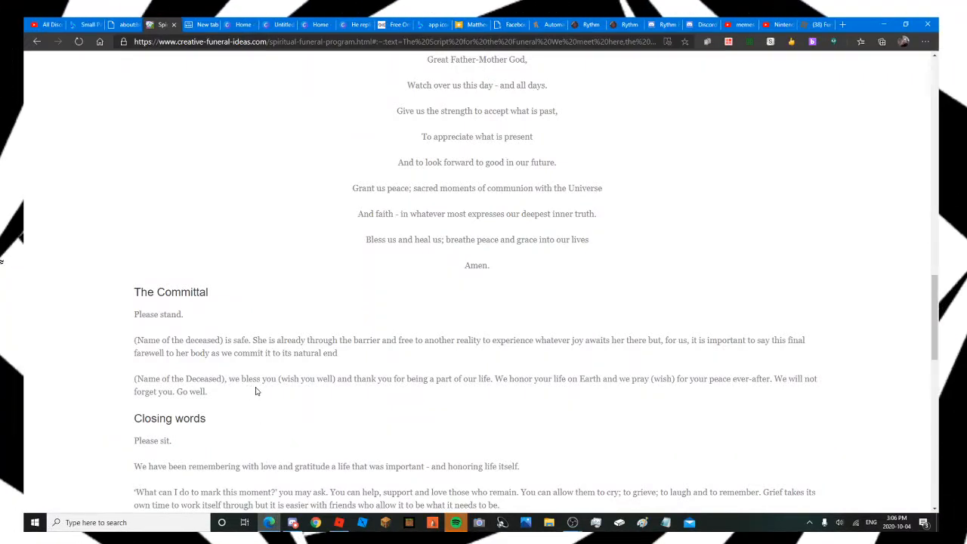
{"action": "mouse_move", "coordinate": [270, 396]}
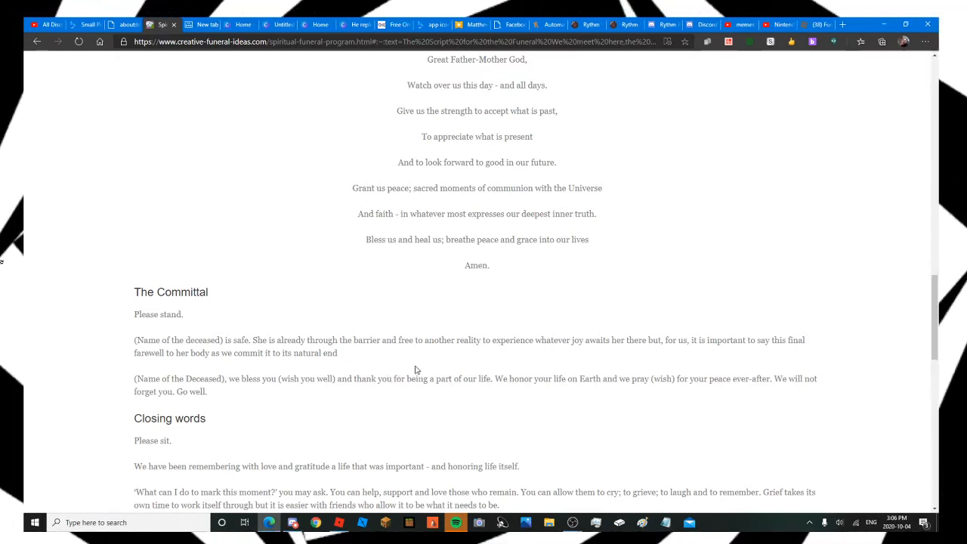
{"action": "mouse_move", "coordinate": [542, 389]}
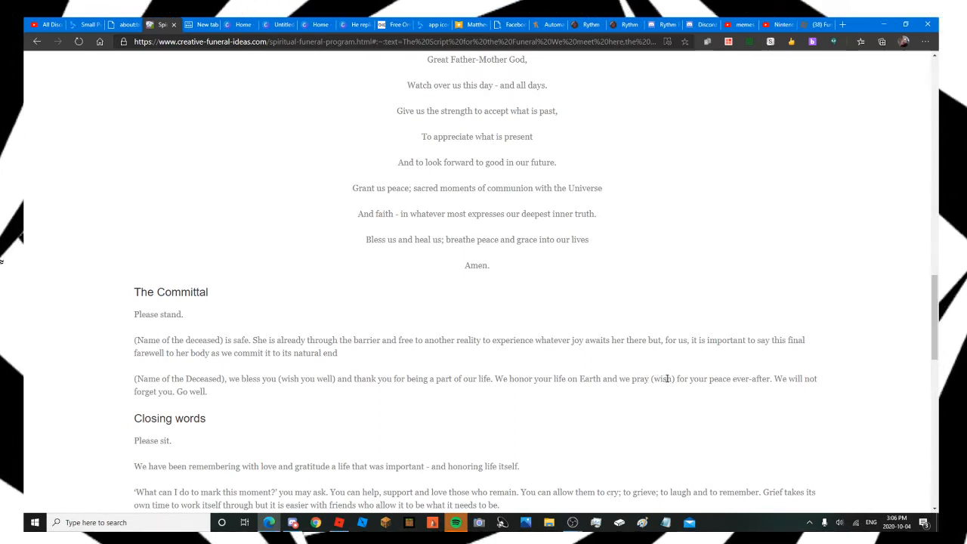
{"action": "mouse_move", "coordinate": [763, 390]}
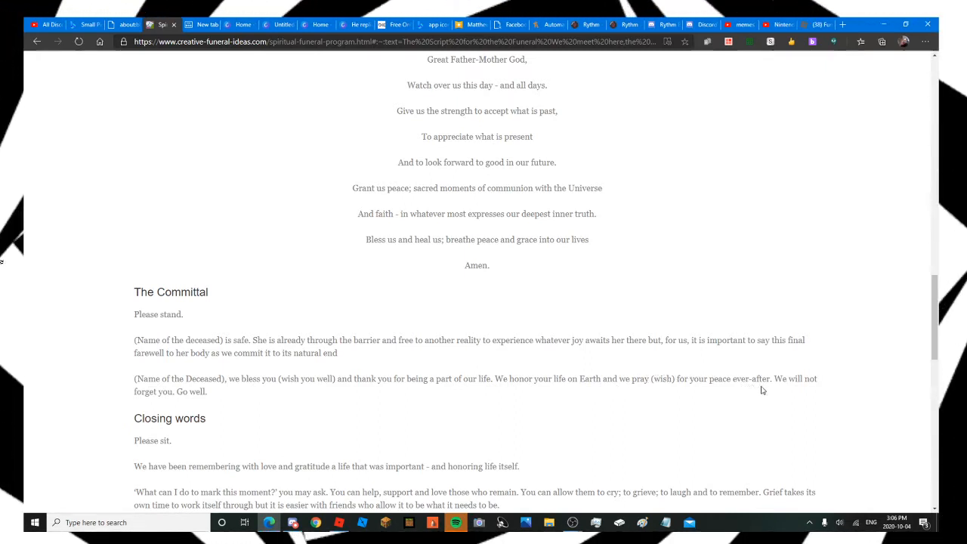
{"action": "mouse_move", "coordinate": [216, 417]}
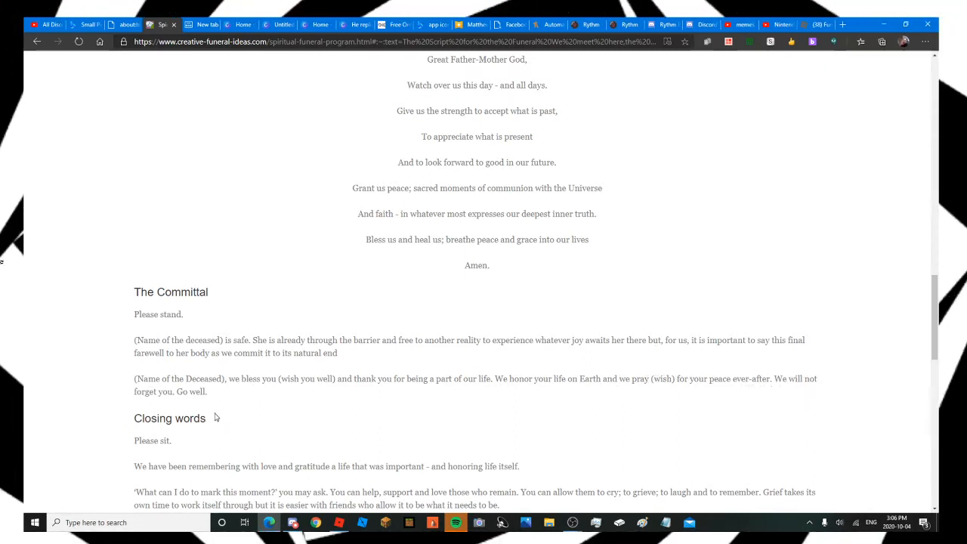
Step: Scroll the script to show Closing words and the start of the Blessing
{"action": "scroll", "scroll_direction": "down", "scroll_amount": 3}
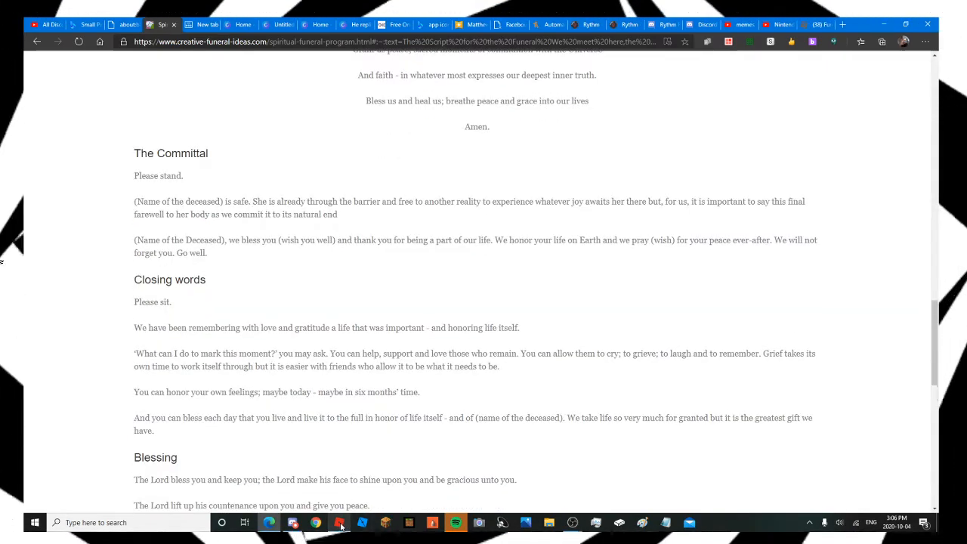
{"action": "left_click", "coordinate": [339, 523]}
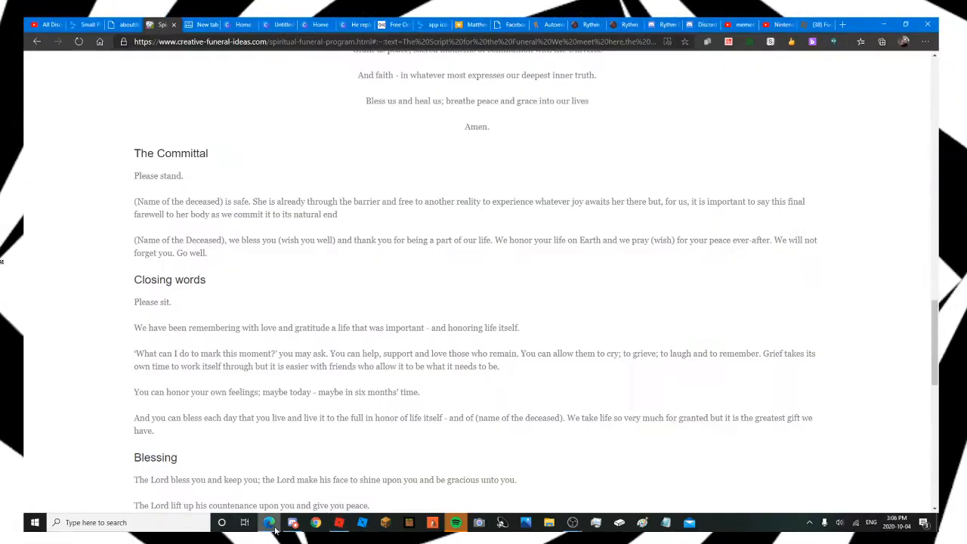
Step: Scroll to the Blessing's final 'go in peace... Amen'
{"action": "scroll", "scroll_direction": "down", "scroll_amount": 3}
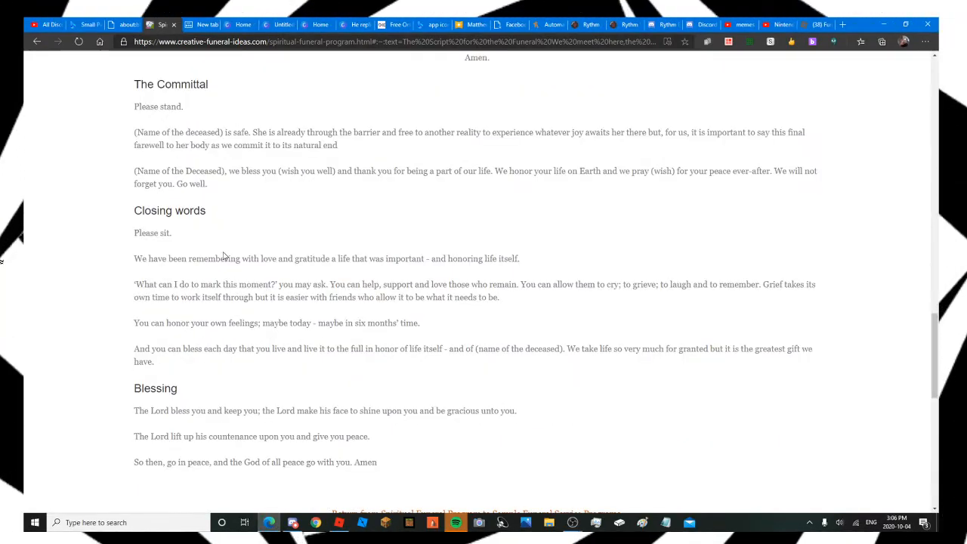
{"action": "mouse_move", "coordinate": [395, 207]}
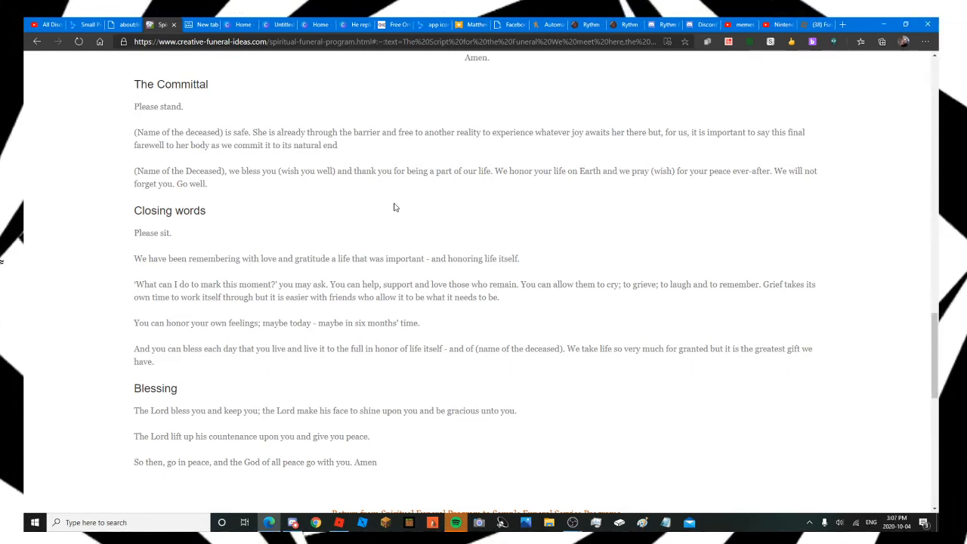
{"action": "mouse_move", "coordinate": [409, 246]}
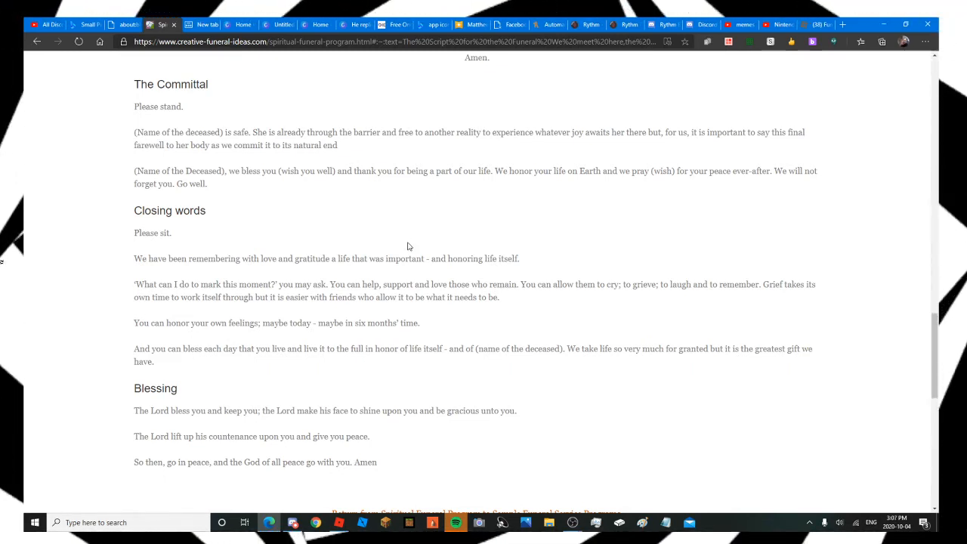
{"action": "mouse_move", "coordinate": [522, 215]}
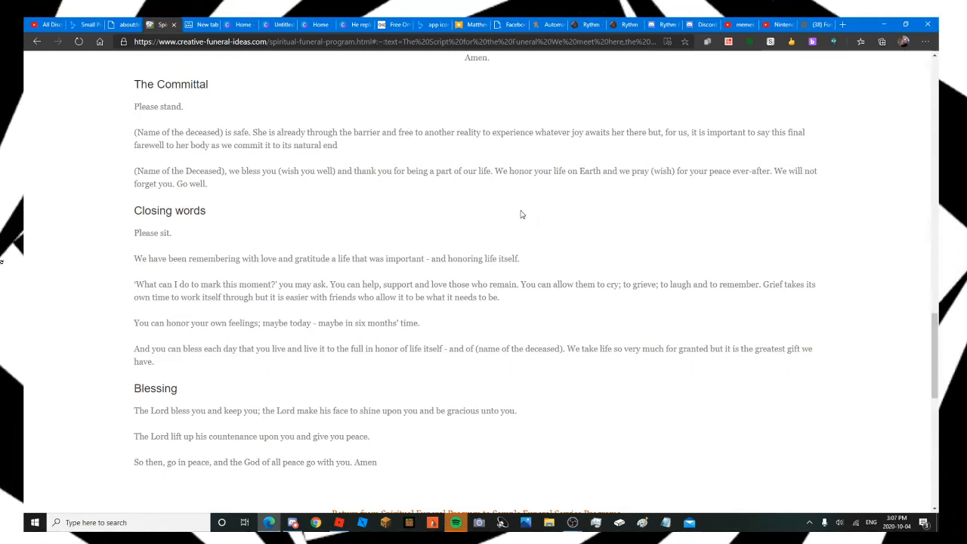
{"action": "mouse_move", "coordinate": [511, 200]}
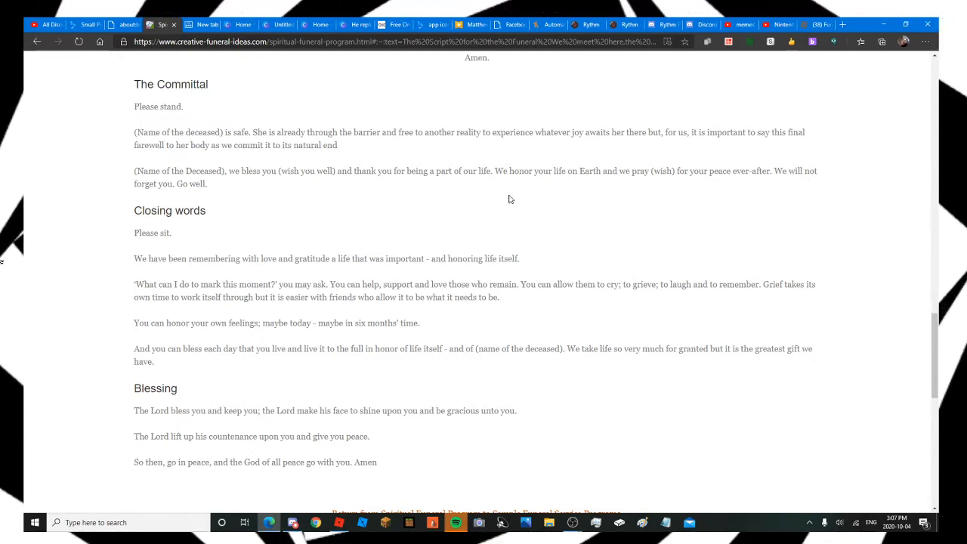
{"action": "mouse_move", "coordinate": [508, 220]}
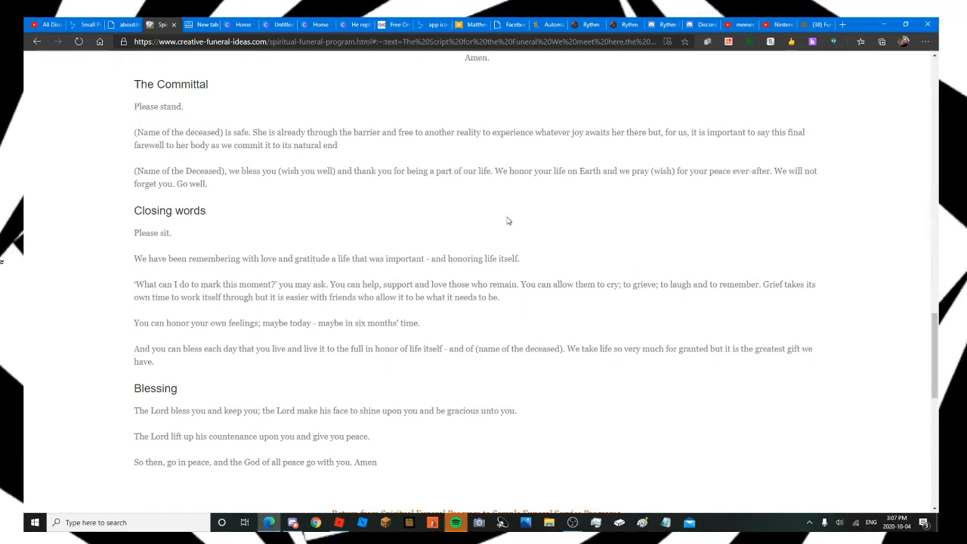
{"action": "mouse_move", "coordinate": [506, 224]}
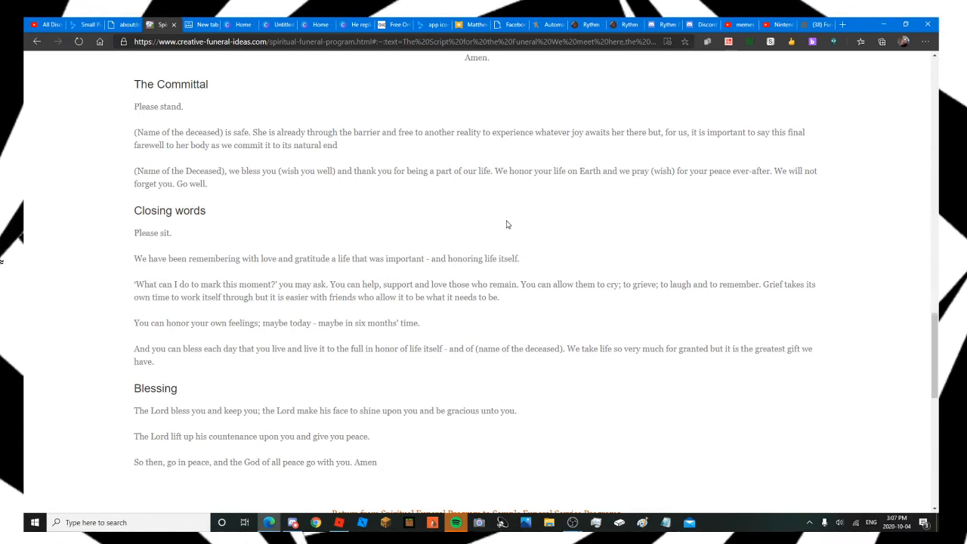
{"action": "mouse_move", "coordinate": [634, 296]}
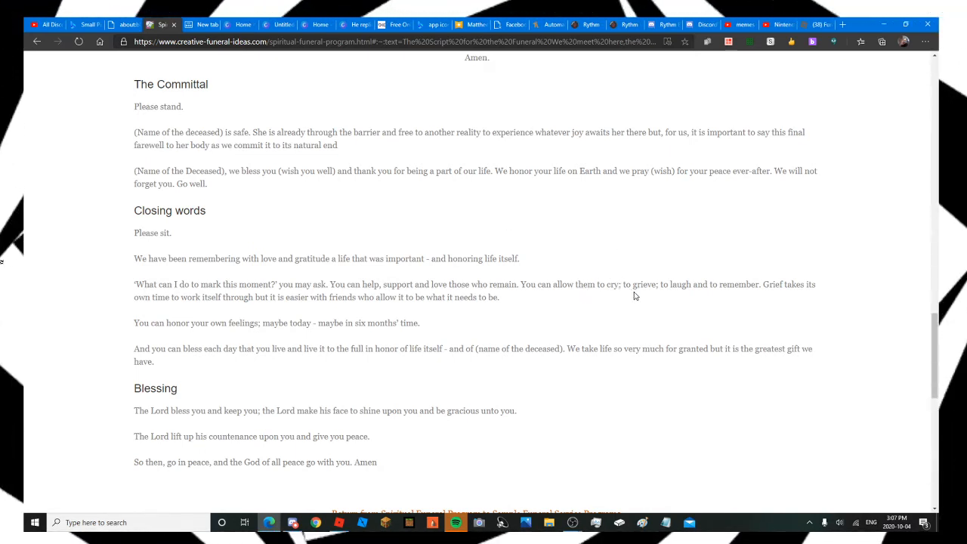
{"action": "mouse_move", "coordinate": [742, 284]}
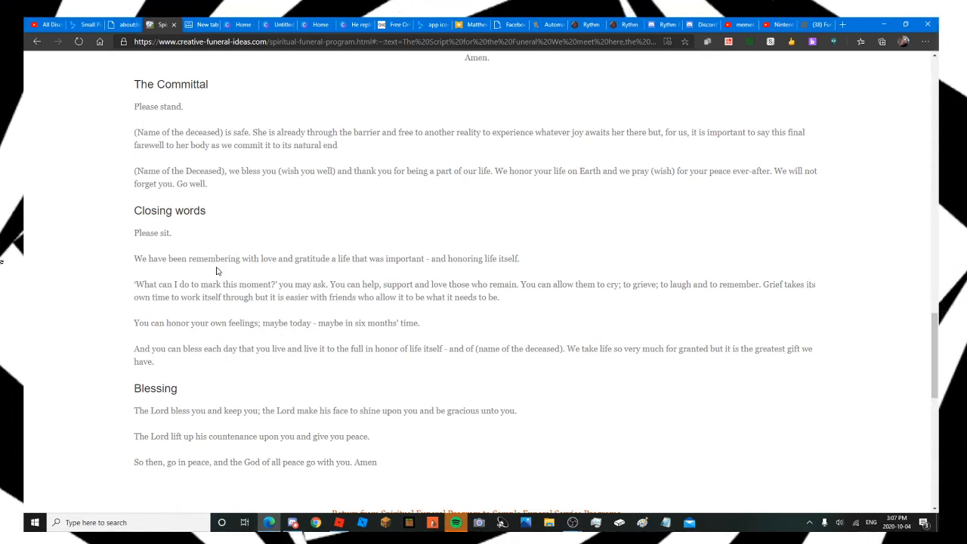
{"action": "mouse_move", "coordinate": [293, 349]}
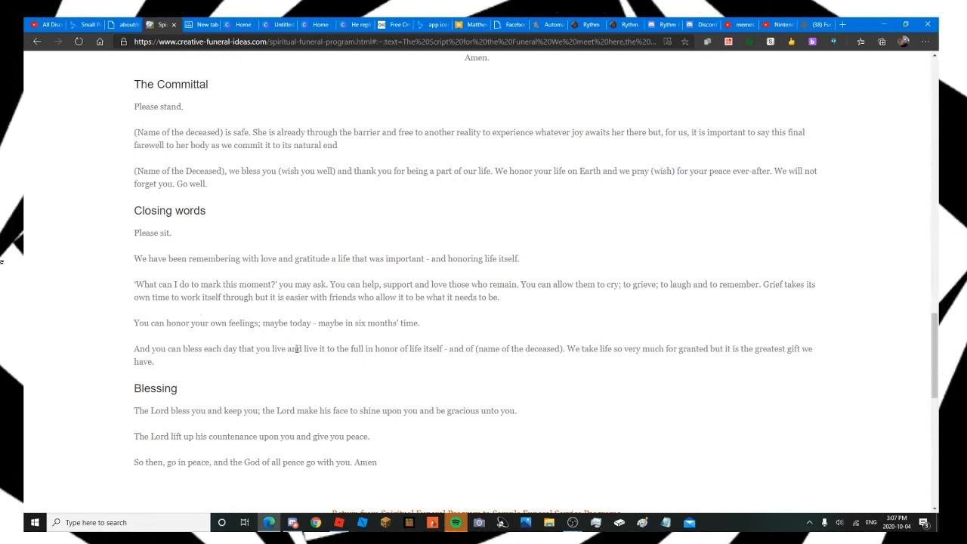
{"action": "mouse_move", "coordinate": [290, 298]}
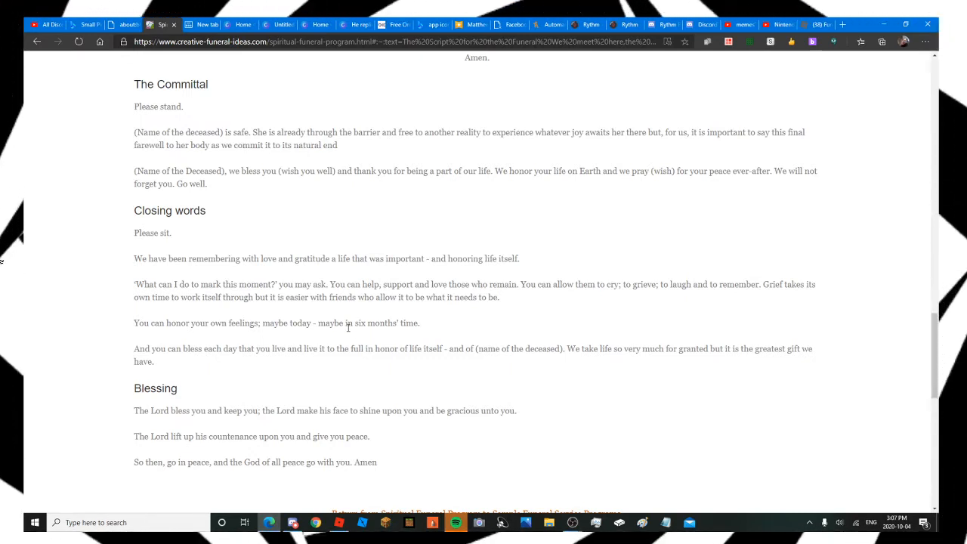
{"action": "mouse_move", "coordinate": [307, 284]}
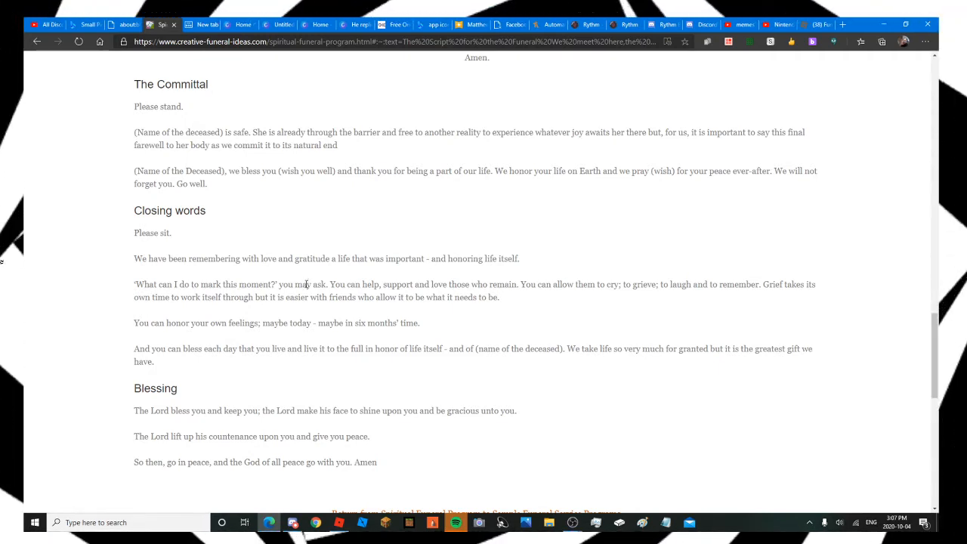
{"action": "mouse_move", "coordinate": [562, 350]}
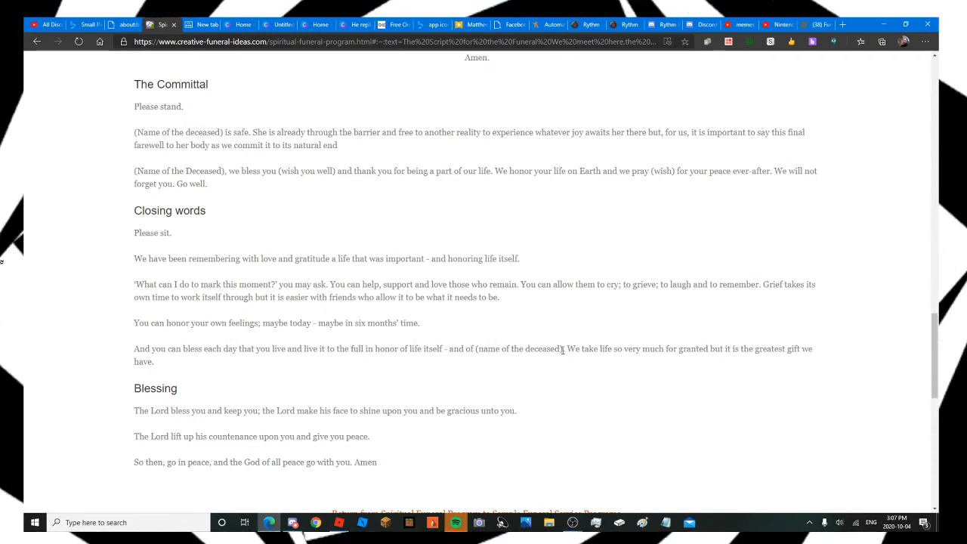
{"action": "mouse_move", "coordinate": [611, 364]}
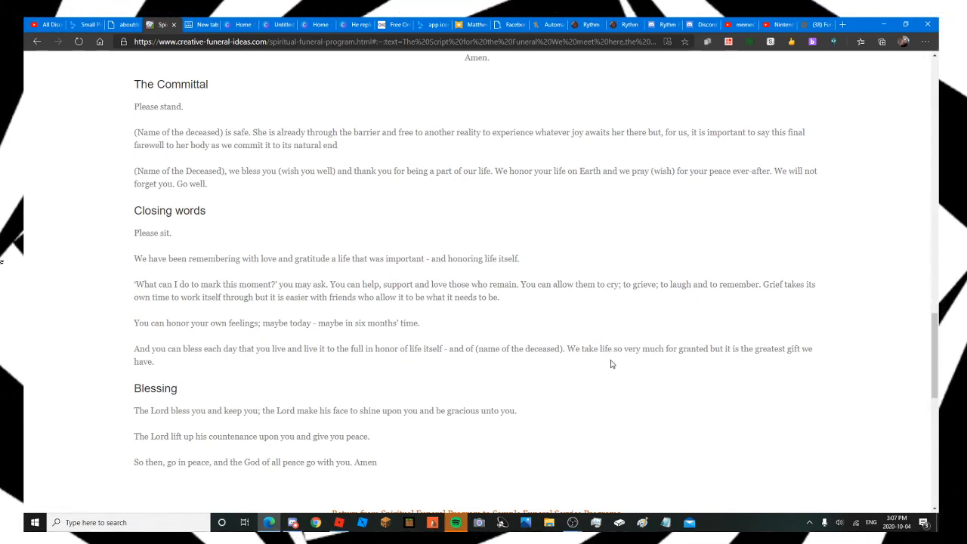
{"action": "mouse_move", "coordinate": [613, 347]}
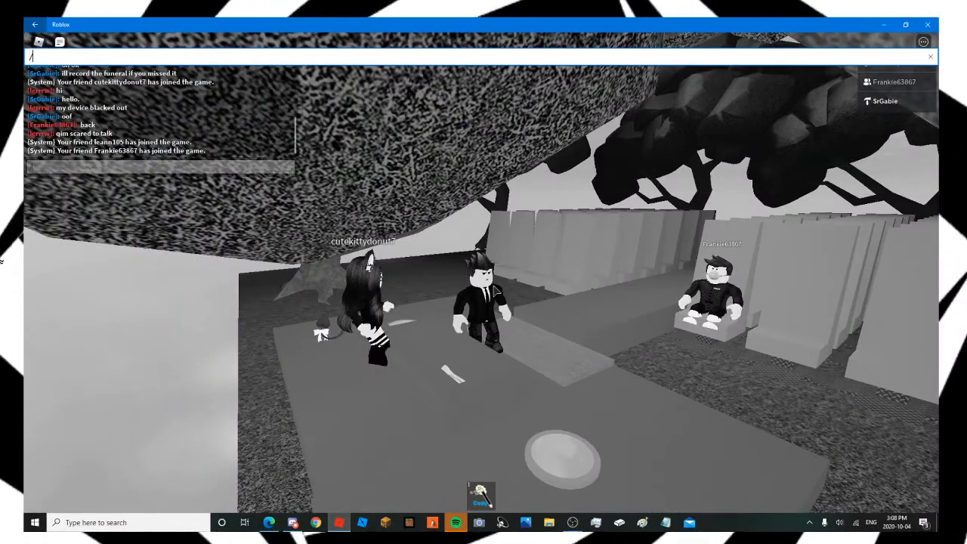
Step: Type the '/e dance' emote command into Roblox chat
{"action": "type", "text": "e danc"}
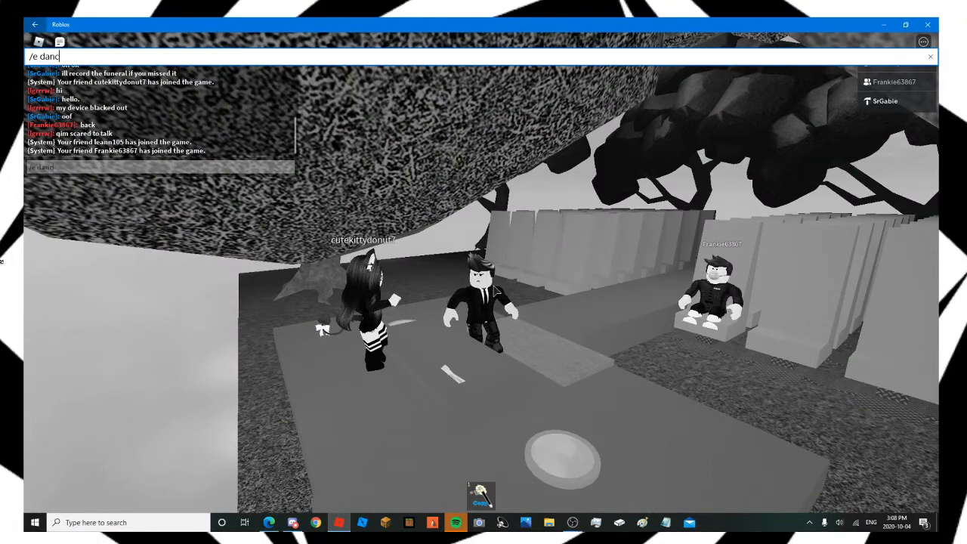